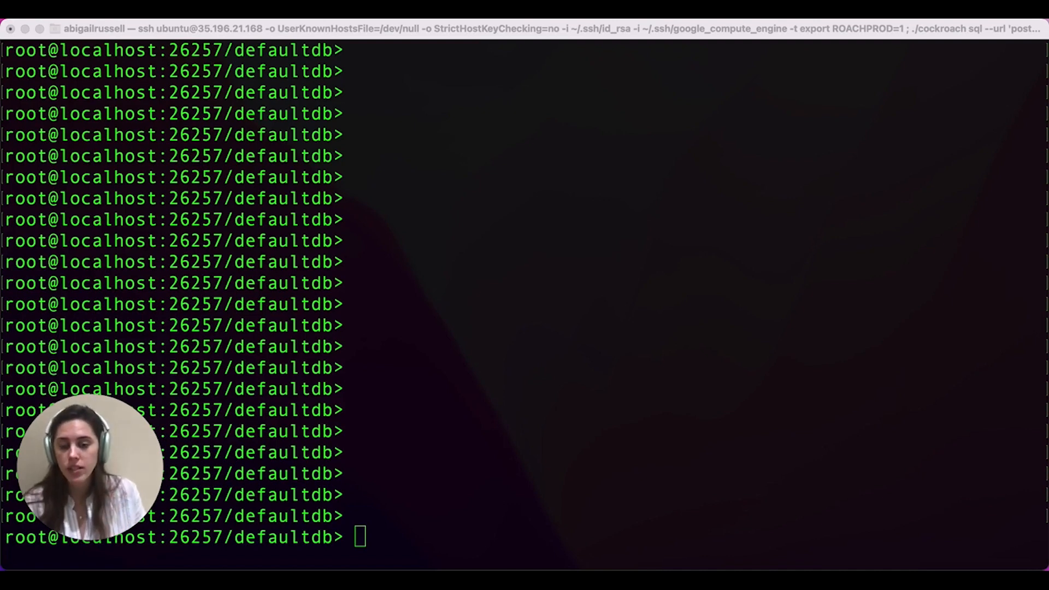
mouse_move(539, 542)
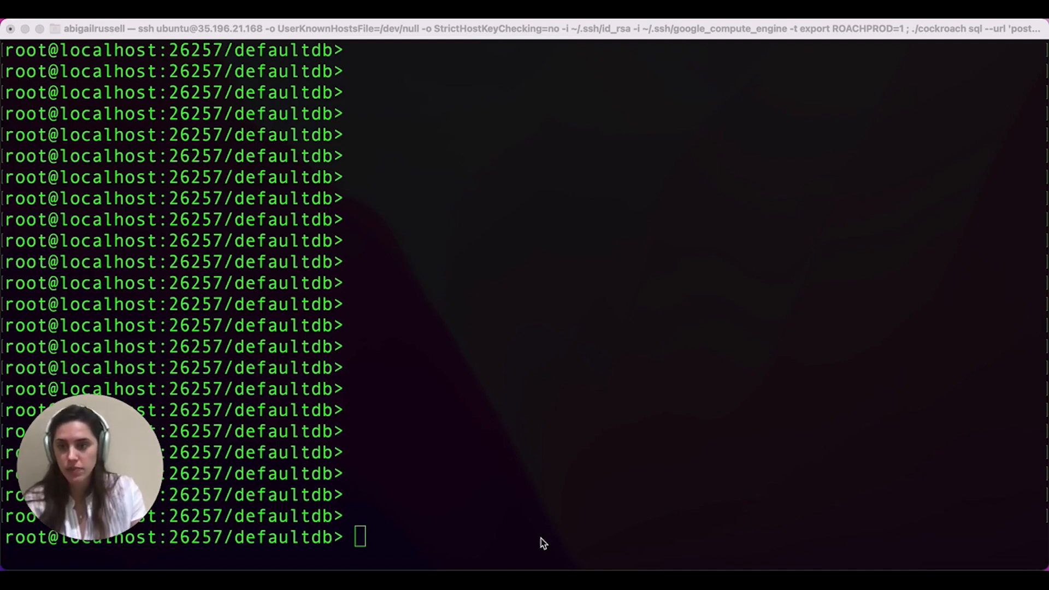
Enable the cluster setting kv.rangefeed.enabled = true so changefeeds can run.
type("s")
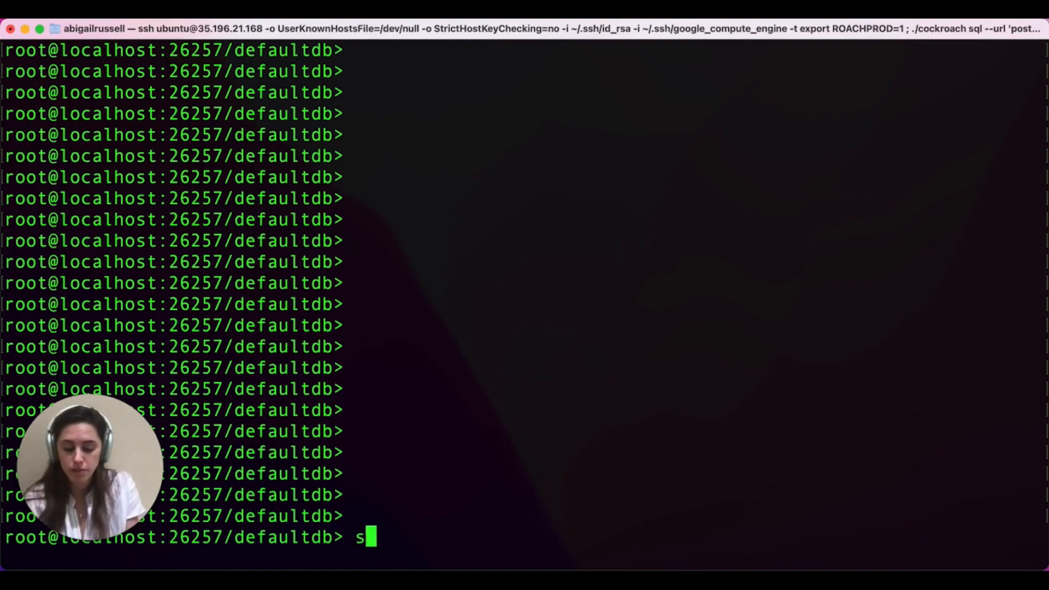
type("et clust")
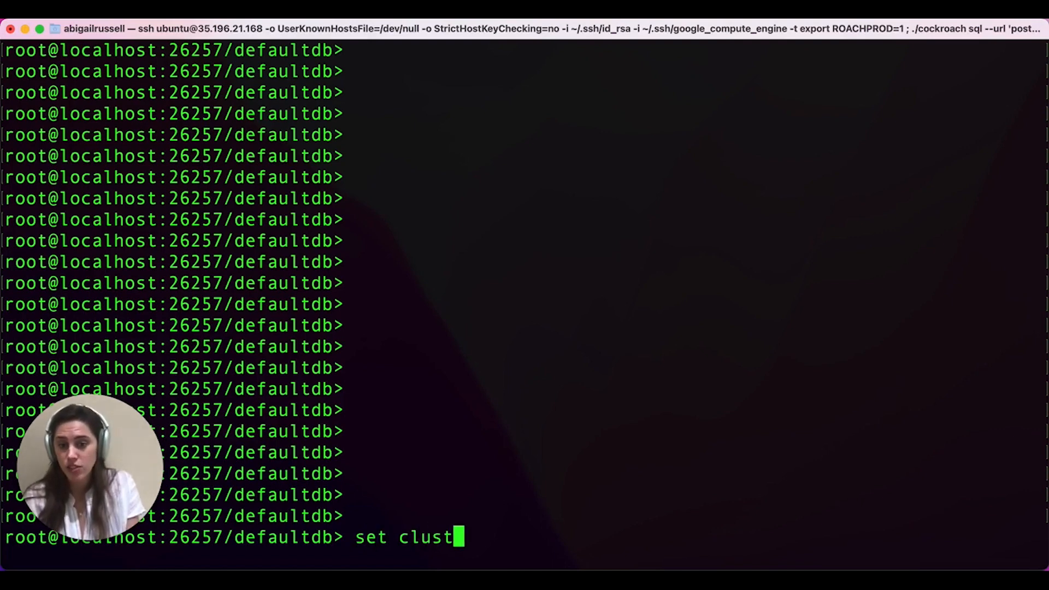
type("er setting")
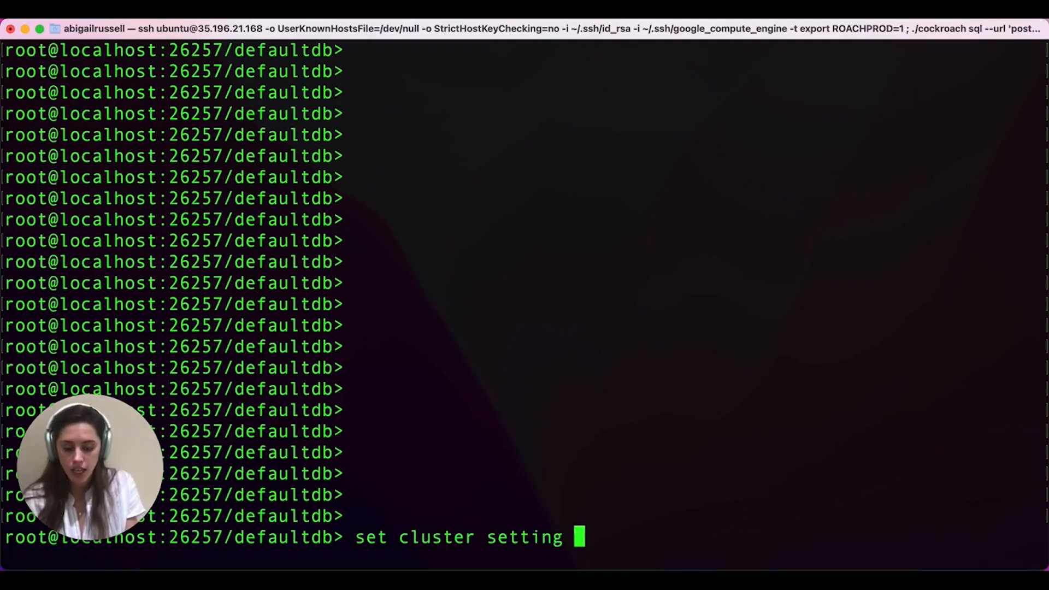
type("kv.rangefeed")
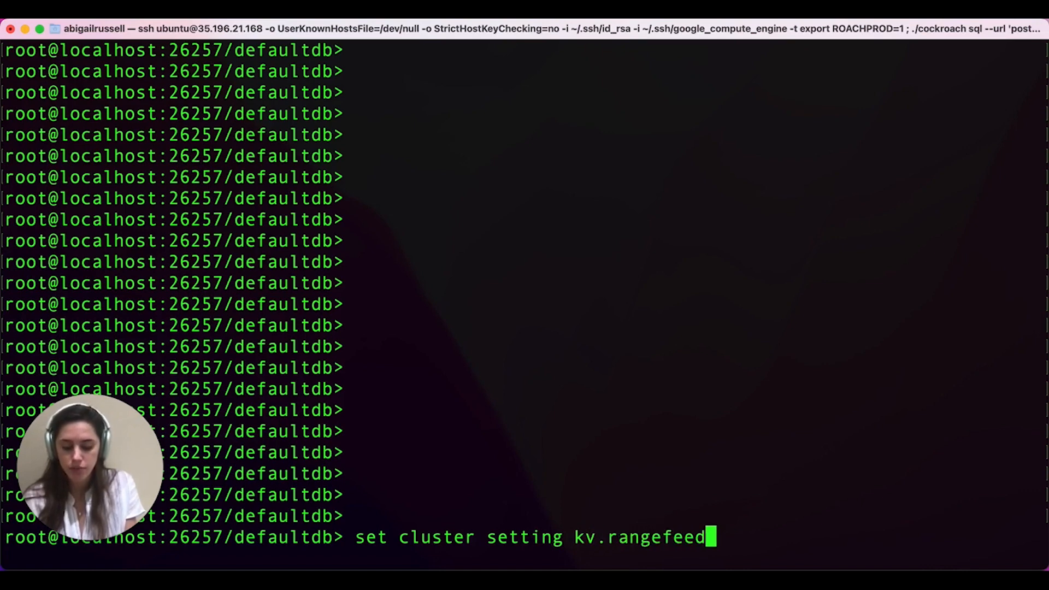
type(".enabled=")
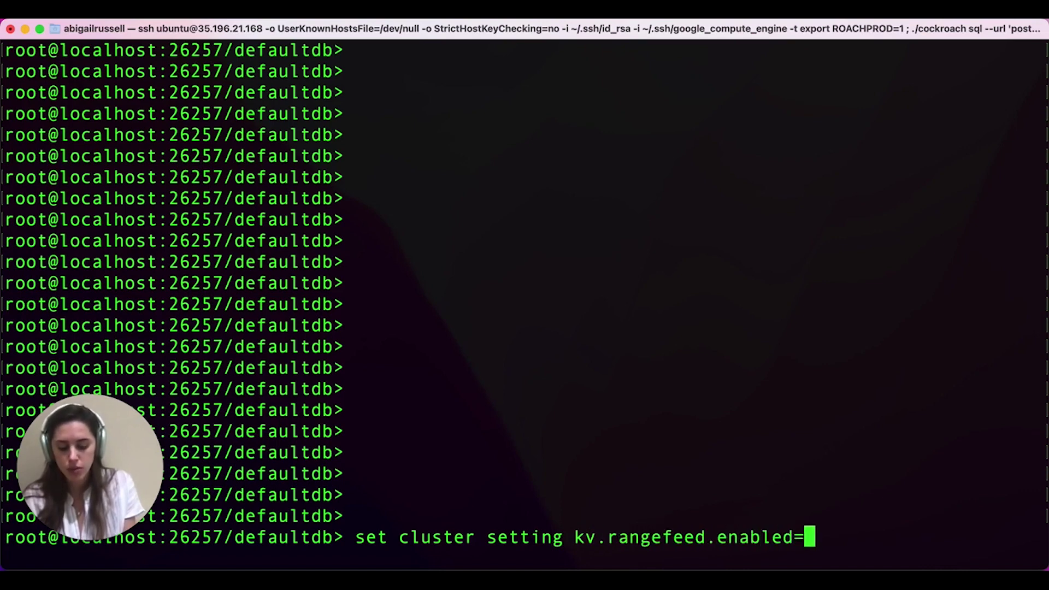
type("true;")
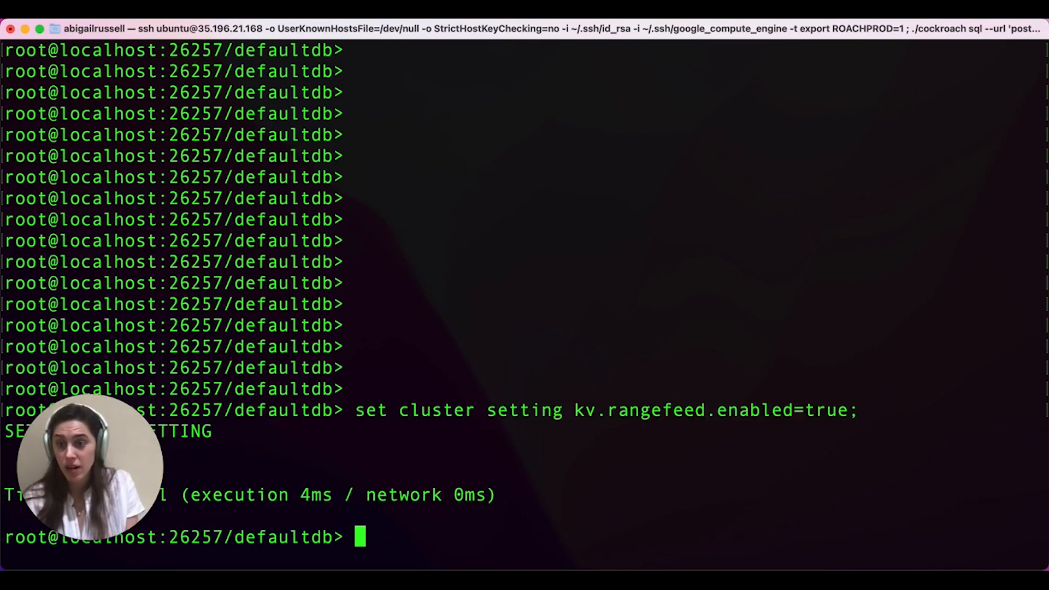
type("shh")
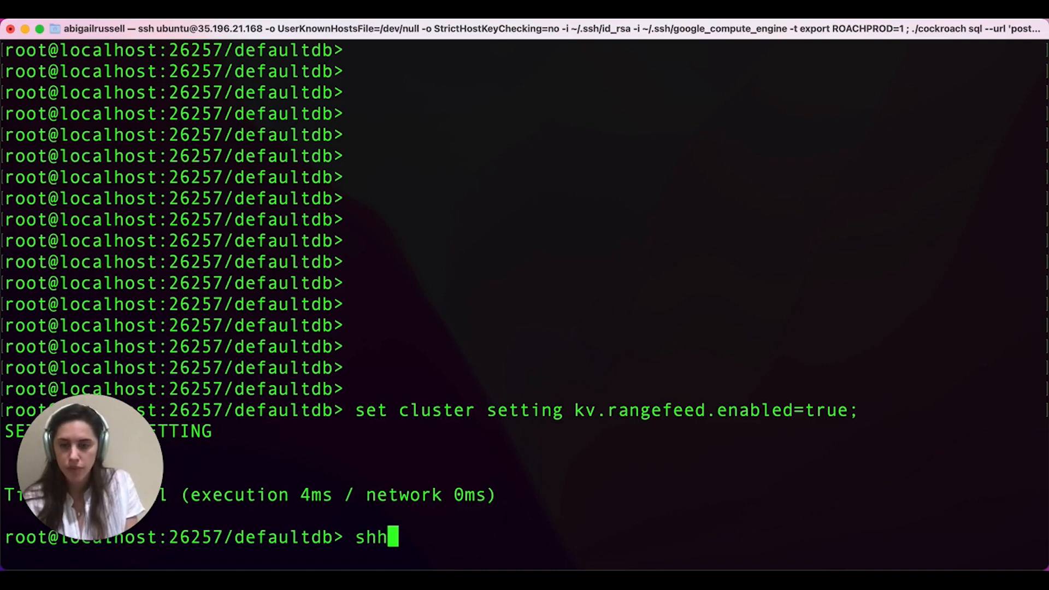
Clear the stray characters and run SHOW CREATE TABLE for movr.users.
key("Backspace")
type("ow create table m")
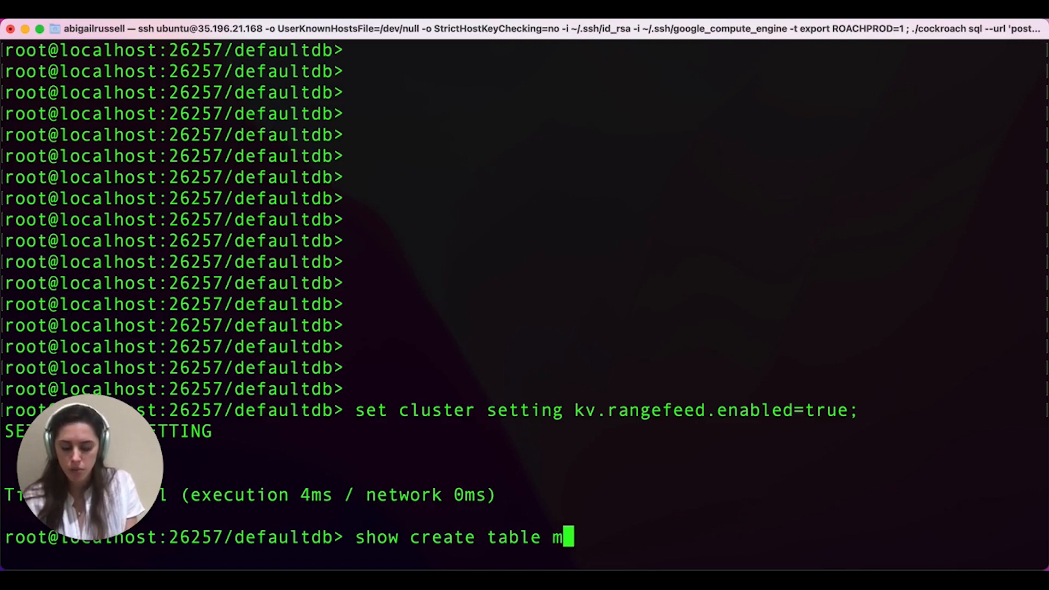
type("ovr.users;")
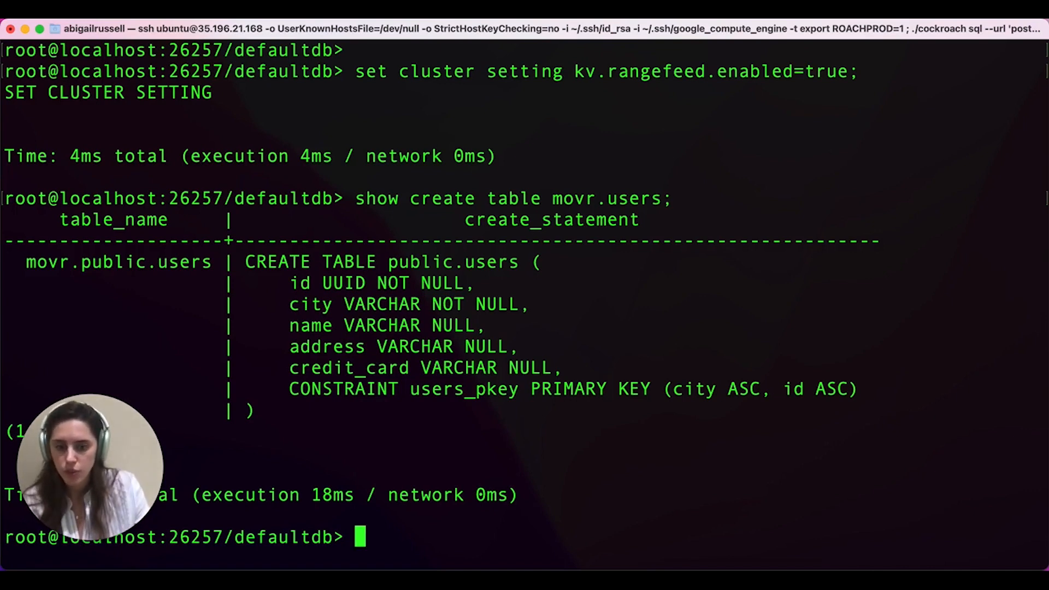
type("create")
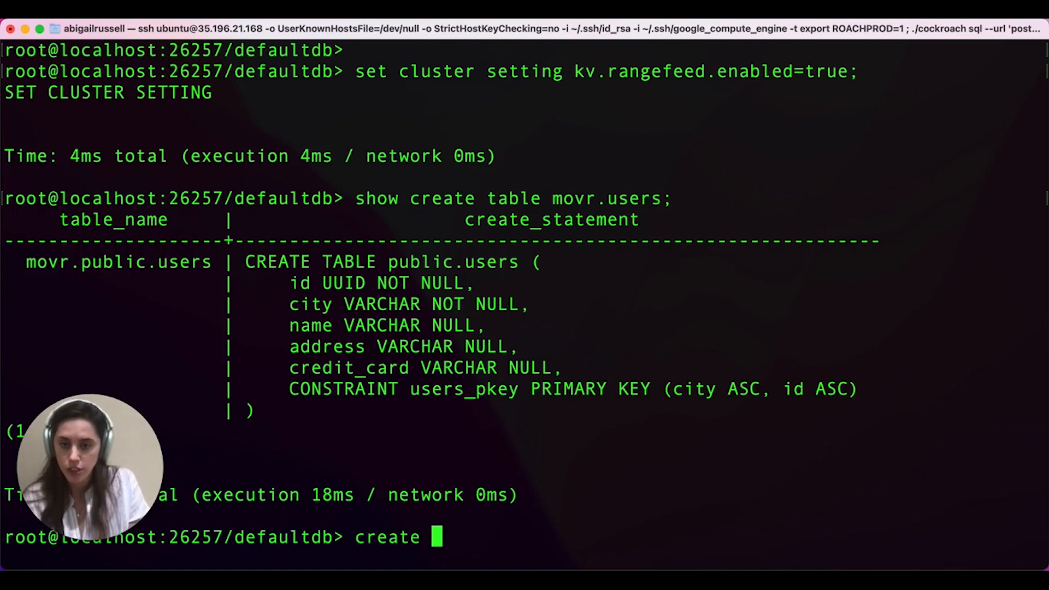
type("changefeed into")
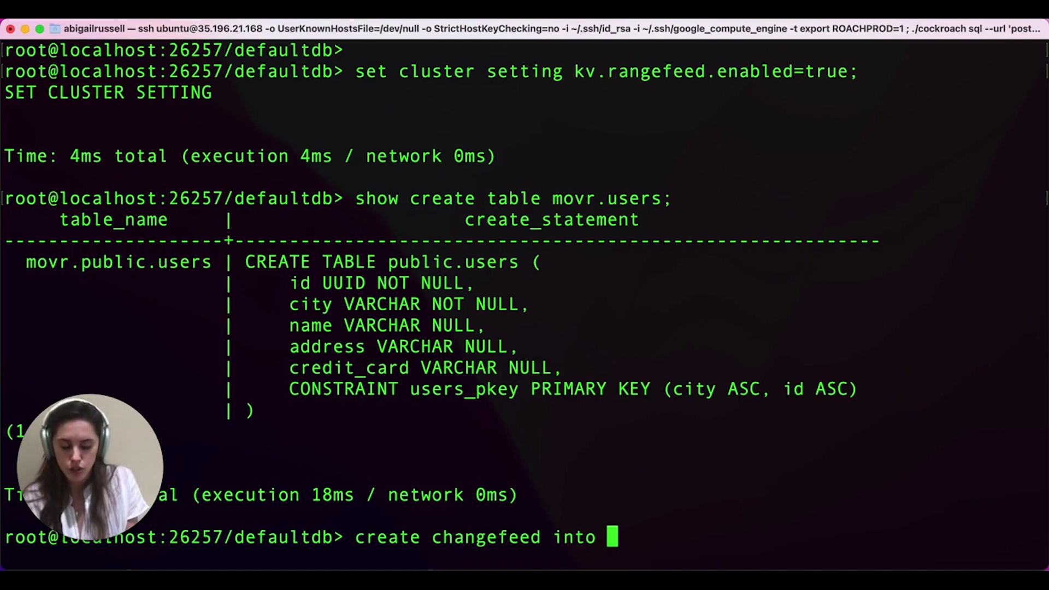
type("'")
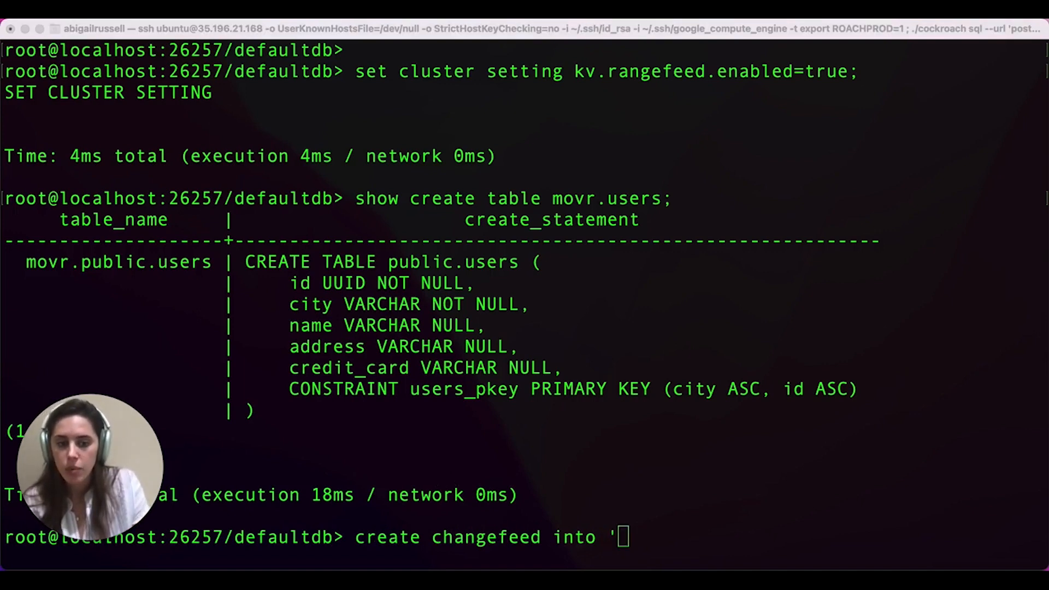
type("webhook-https://10.142.0.3:3000?insecure_tls_skip_verify=true")
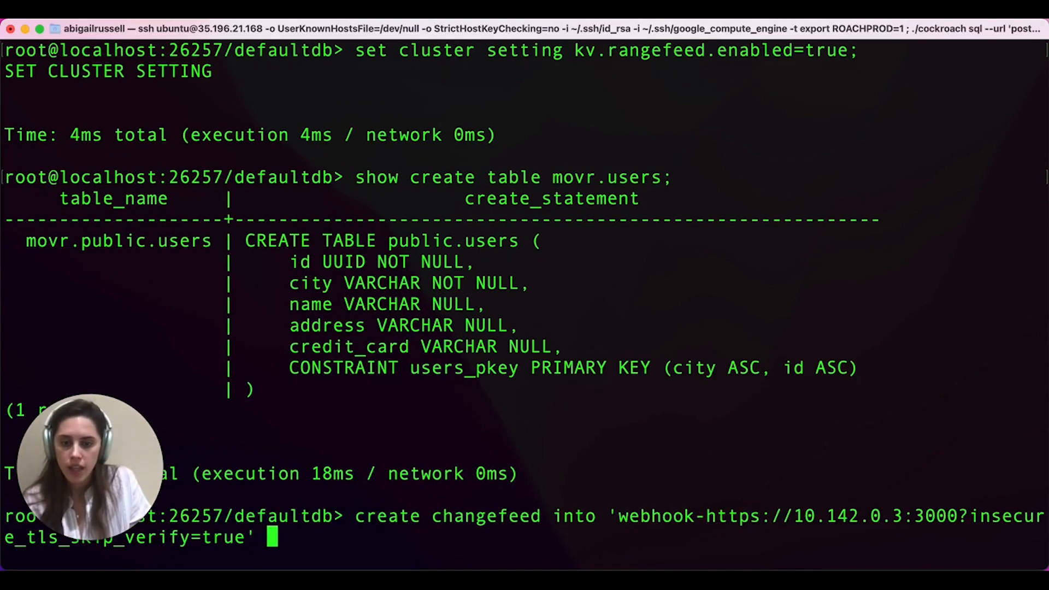
type("with schema")
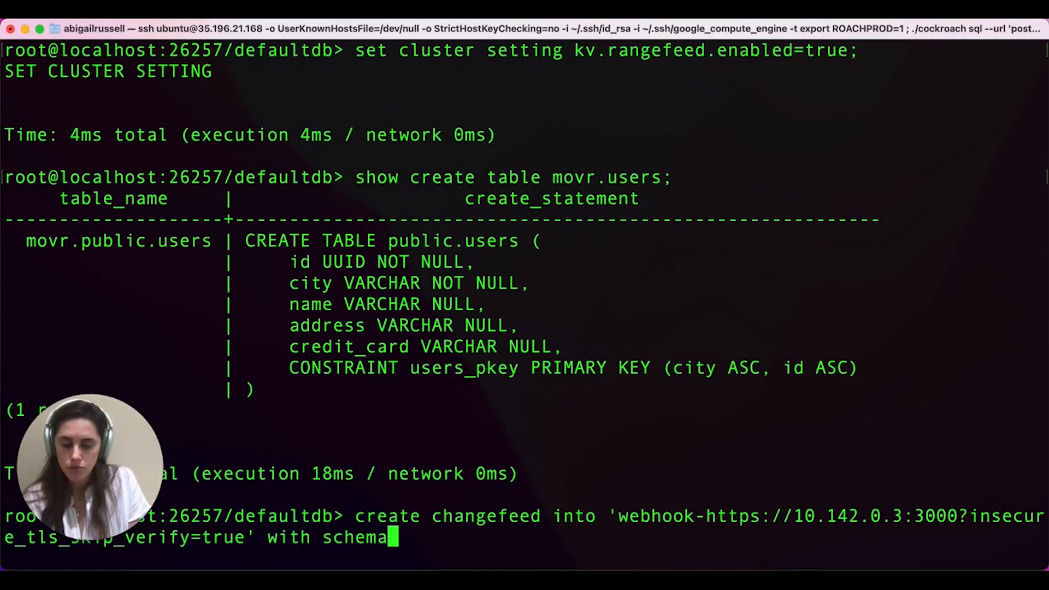
type("_change_p")
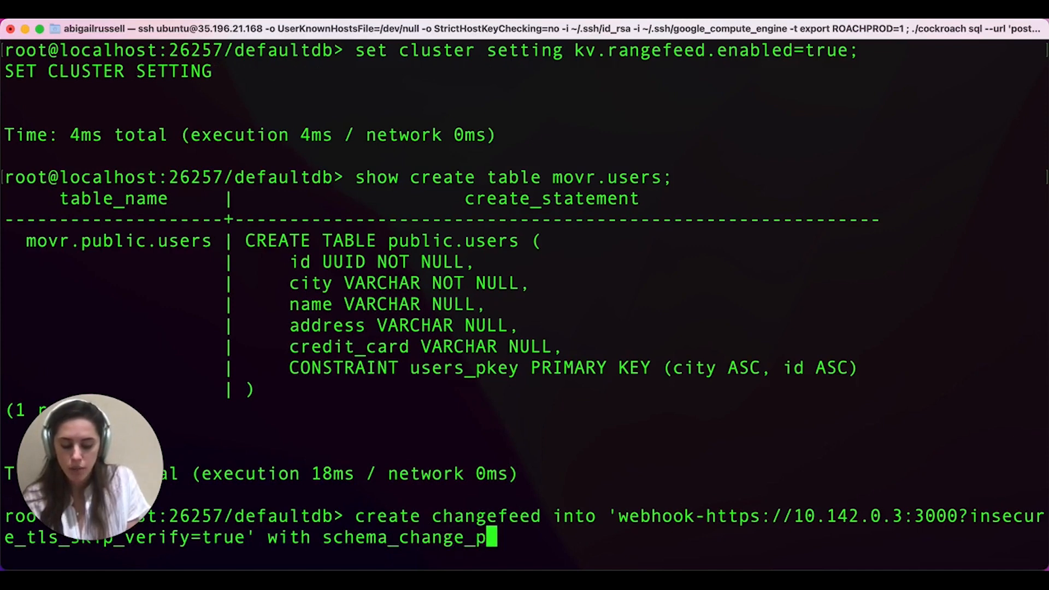
type("olicy=stop")
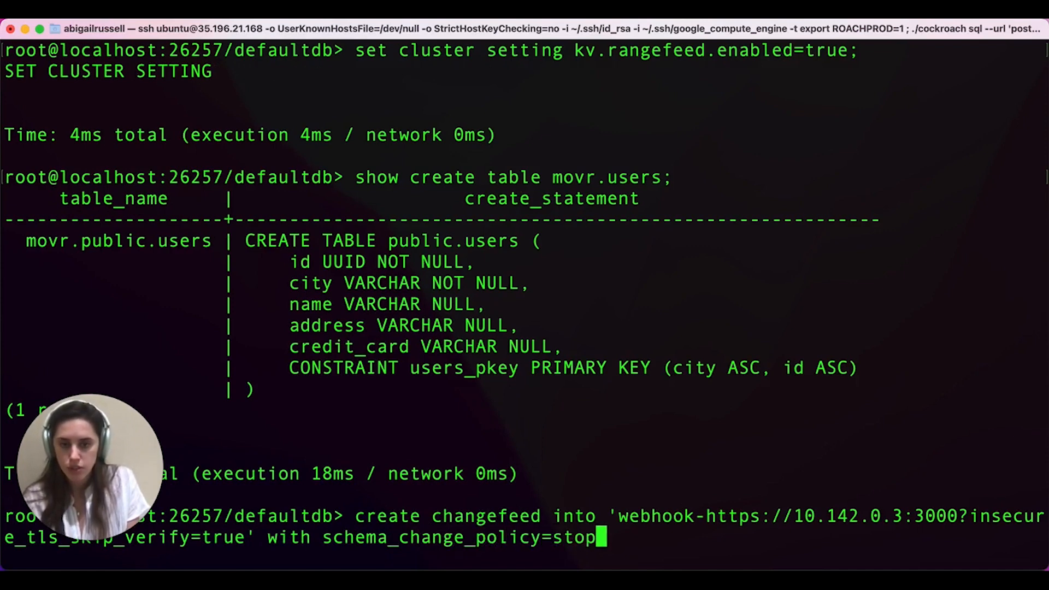
type("\" \"")
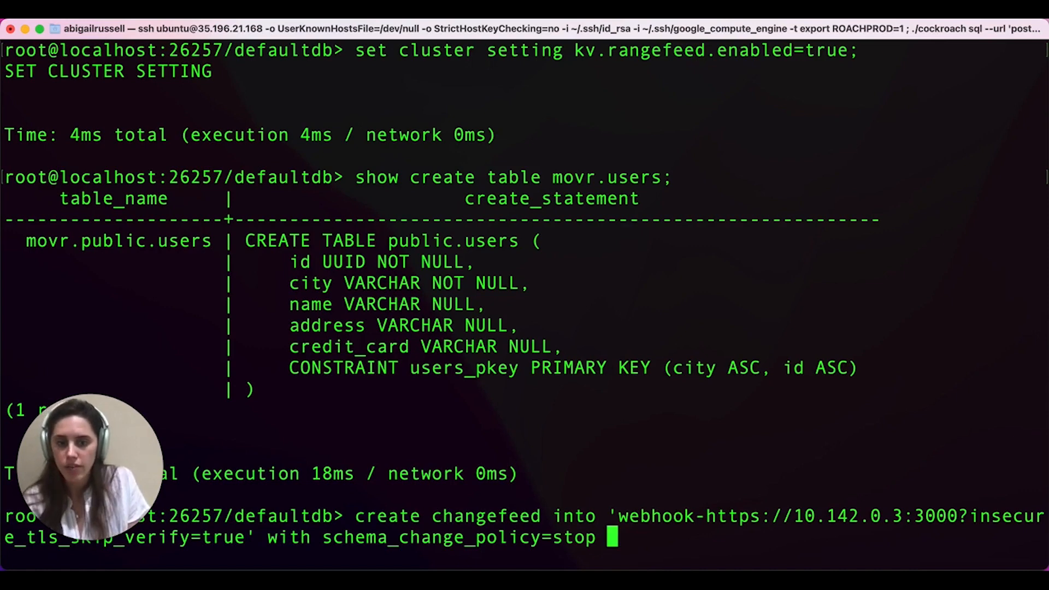
Make the changefeed select only id, city, name and address from movr.users.
type("as sele")
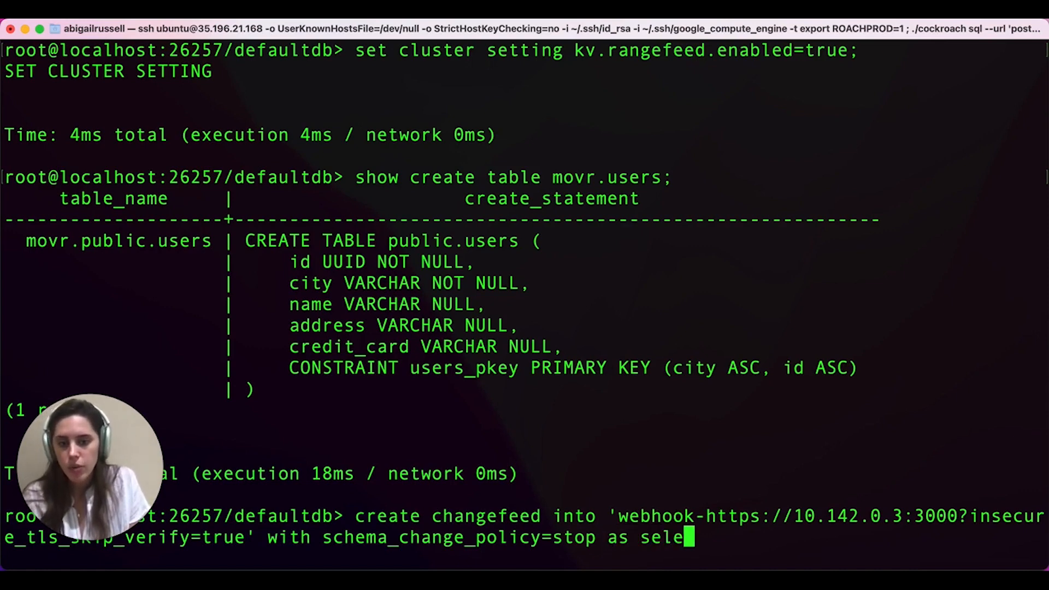
type("ct")
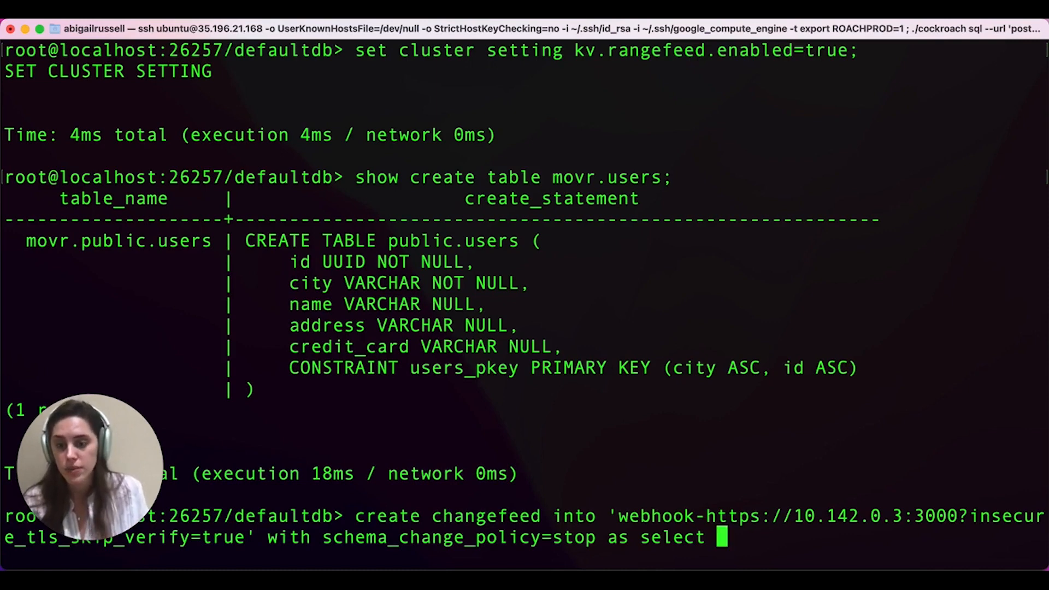
type("id")
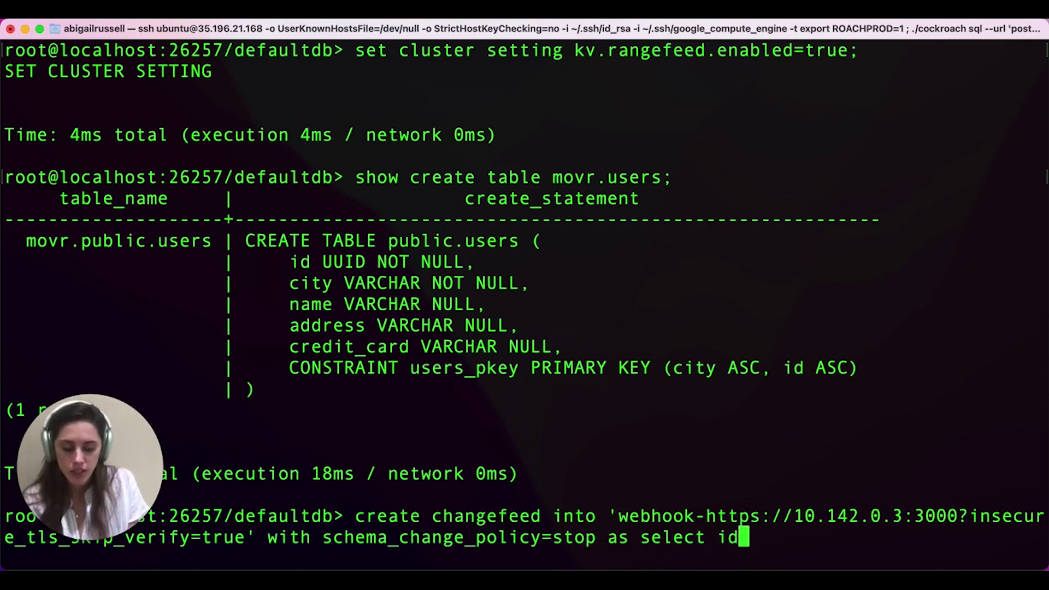
type(", city")
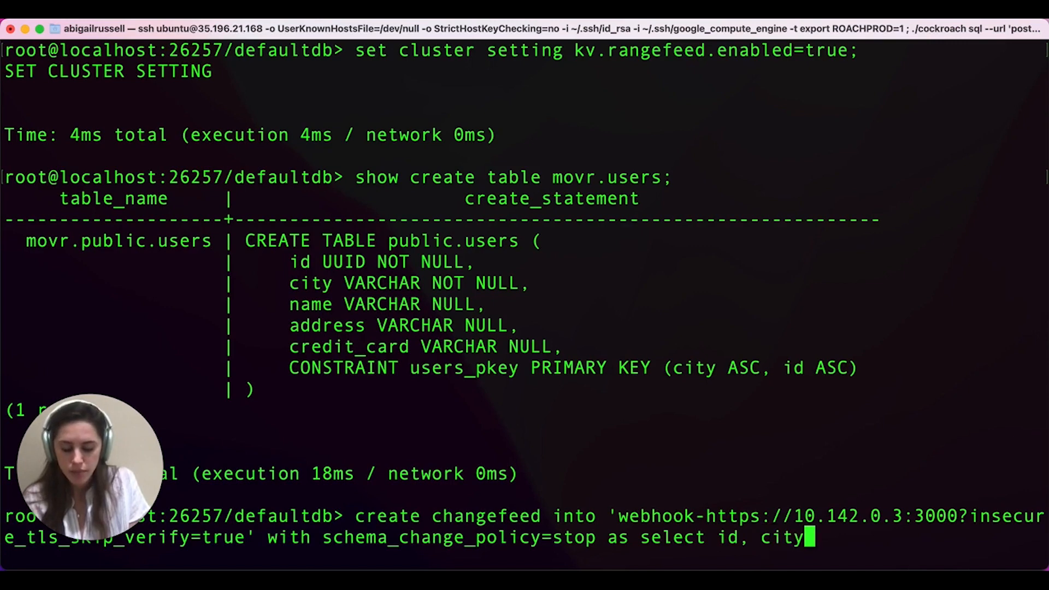
type(", name, address from movr,")
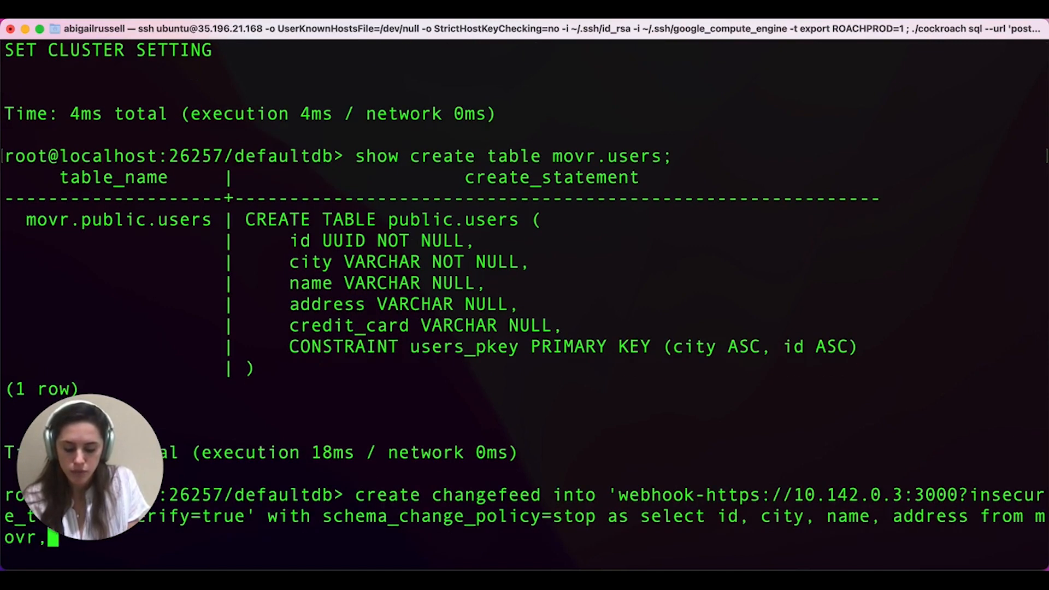
type("users")
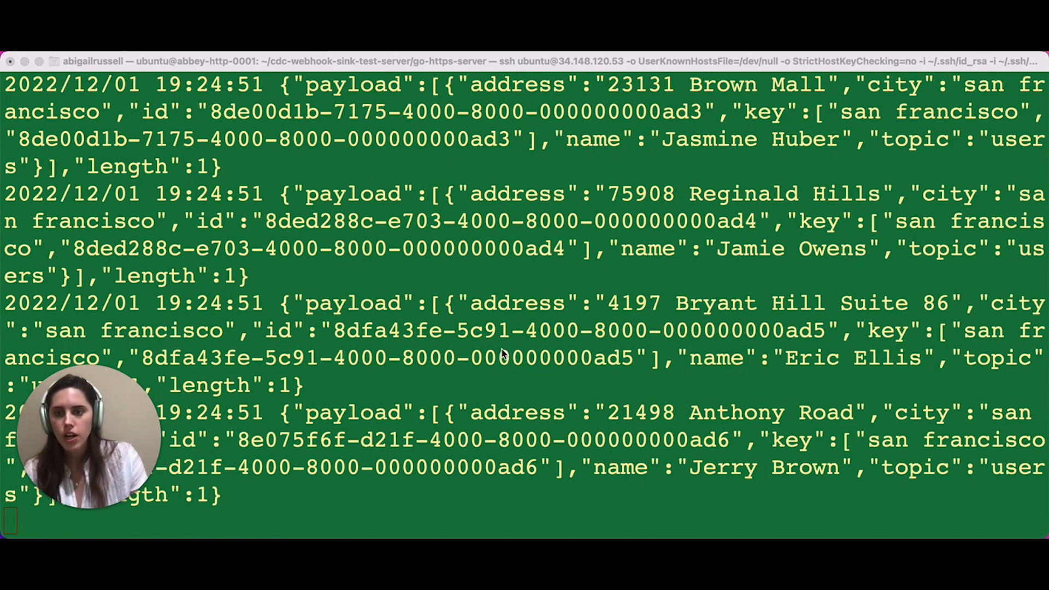
mouse_move(309, 306)
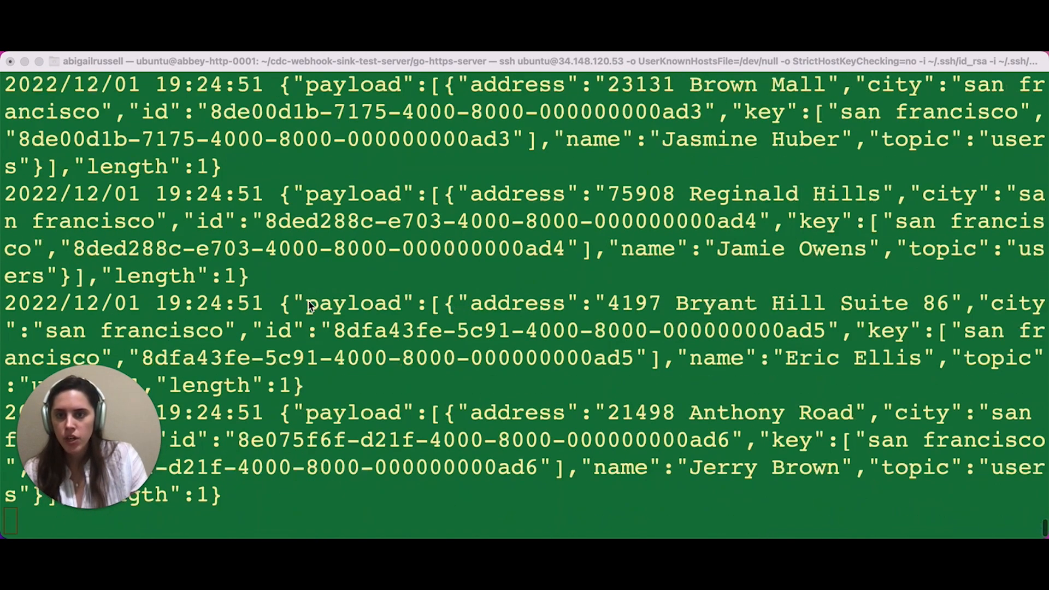
double_click(513, 303)
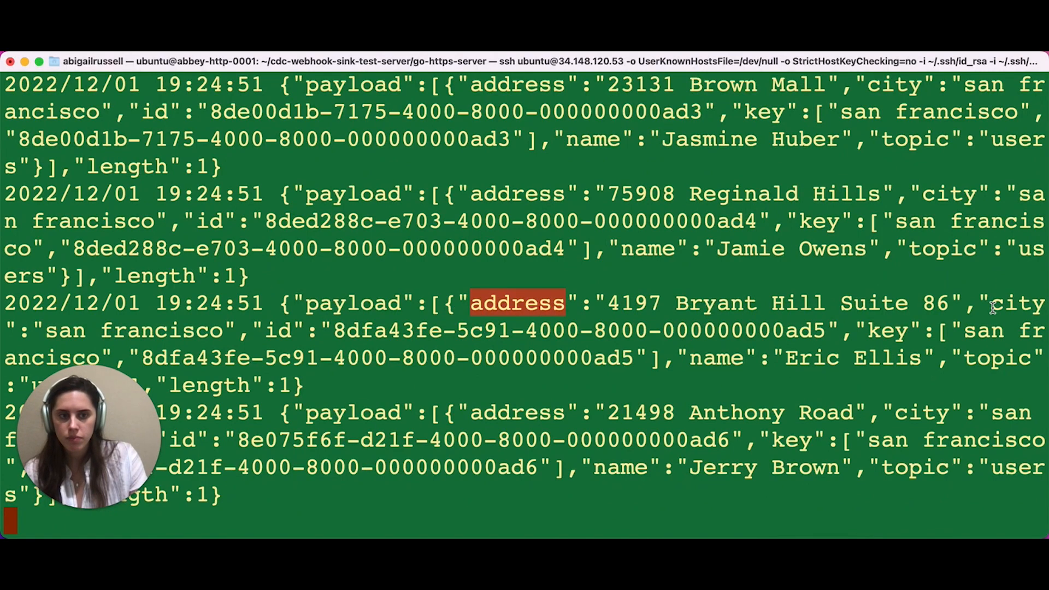
double_click(1016, 304)
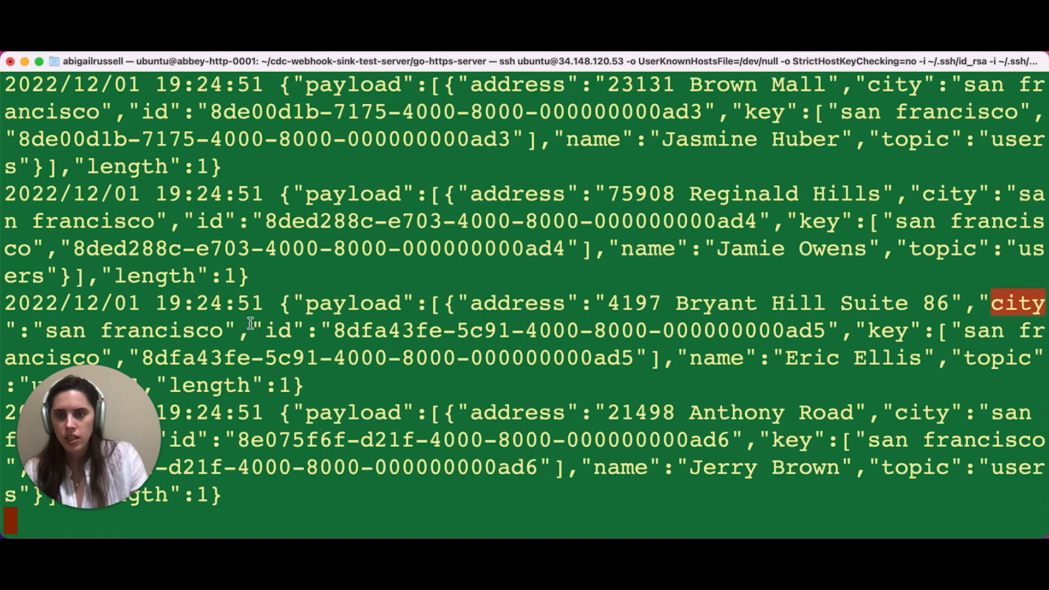
double_click(284, 331)
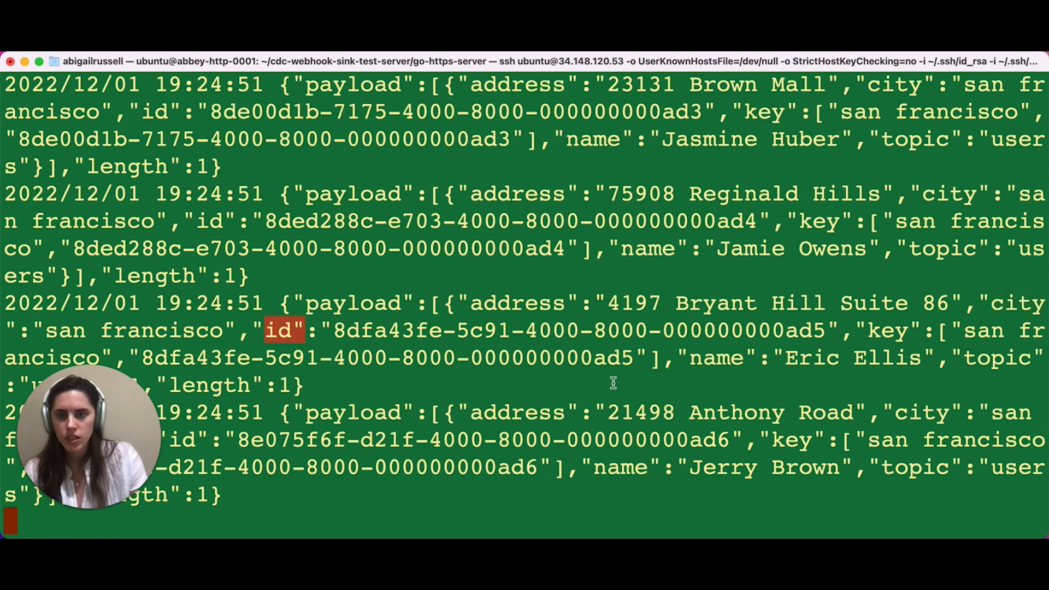
double_click(712, 358)
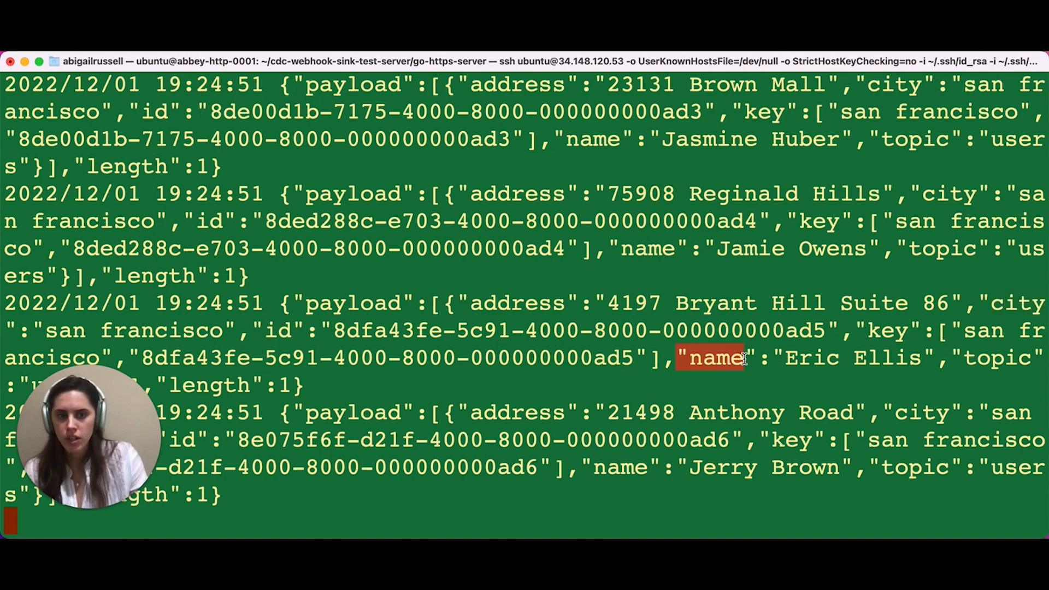
mouse_move(599, 317)
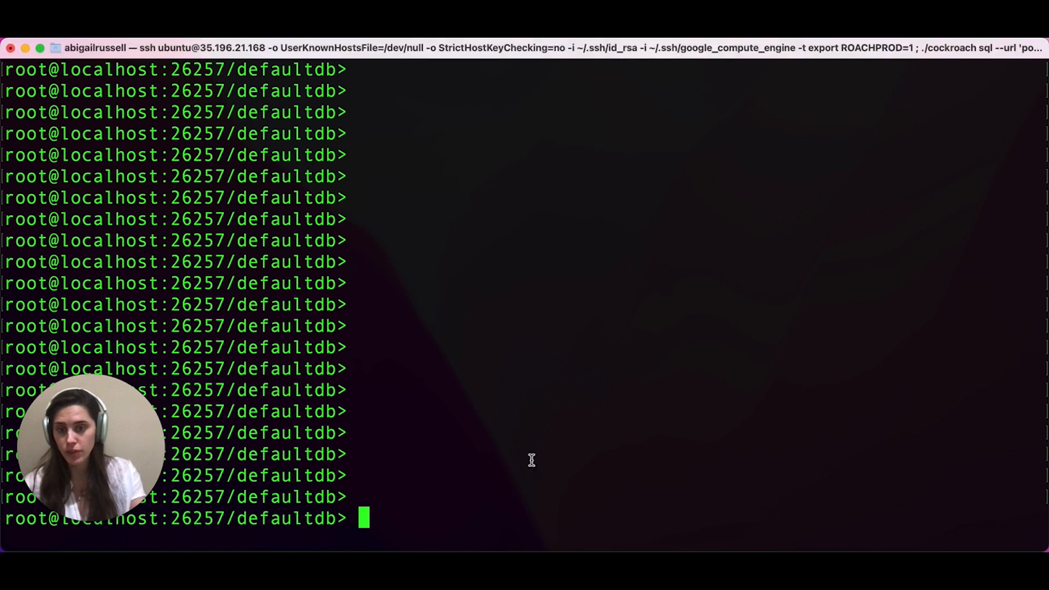
Start a second changefeed into the webhook sink with schema_change_policy=stop.
type("create chang")
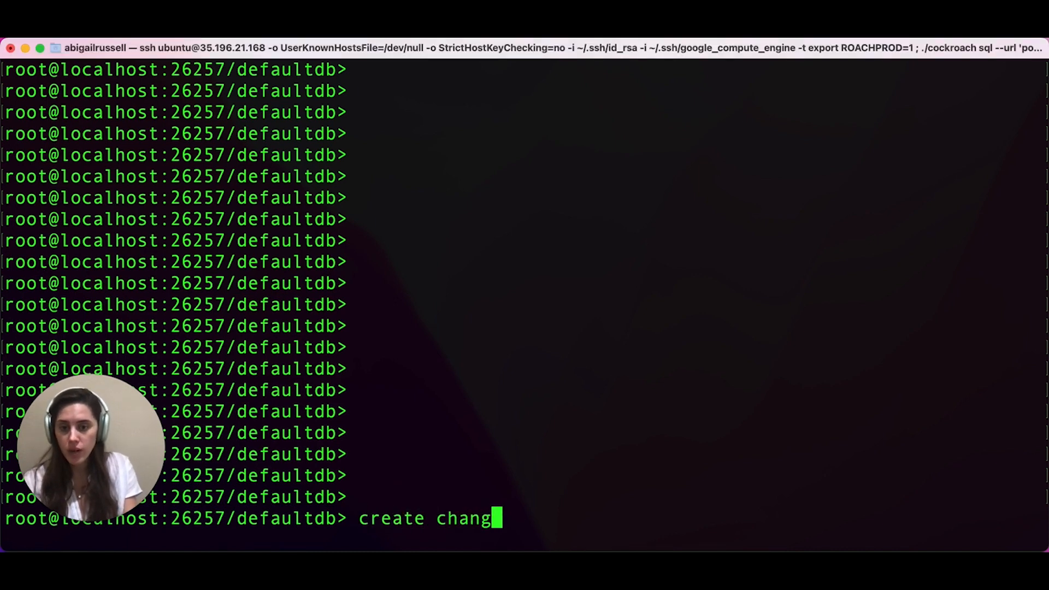
type("efeed int")
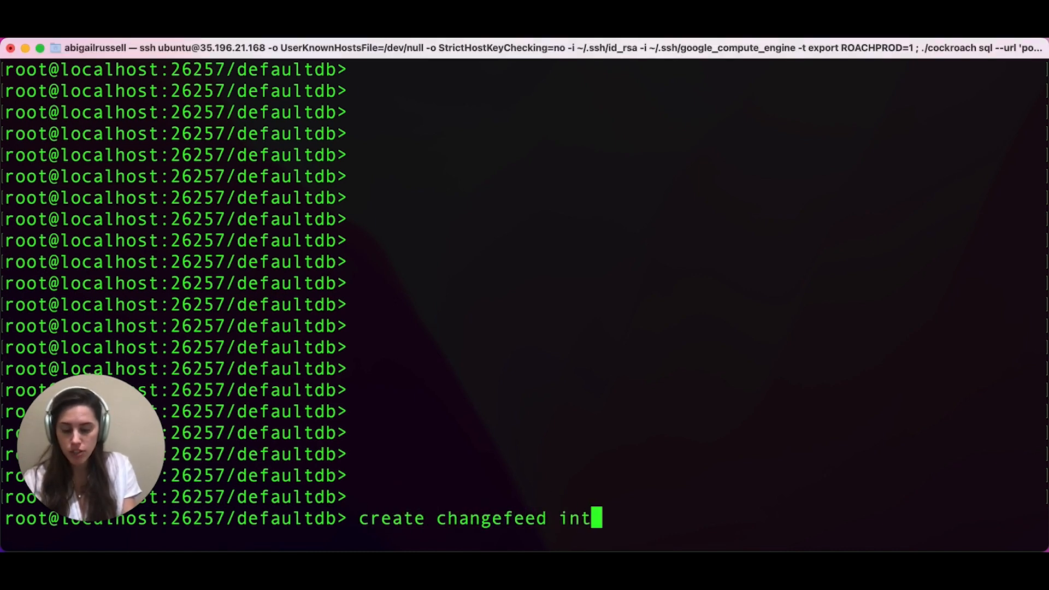
type("o '")
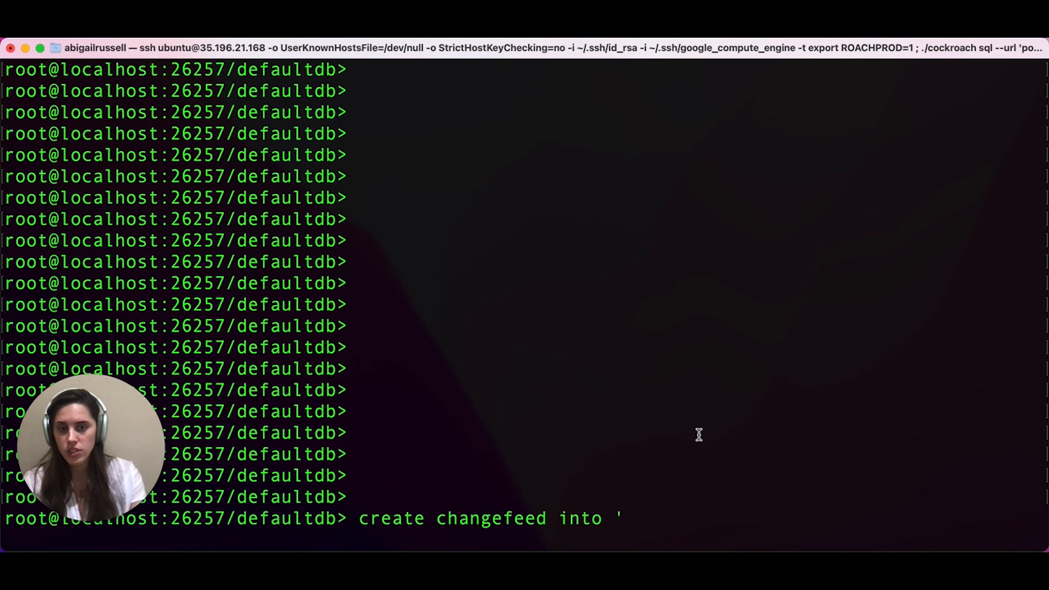
type("webhook-https://10.142.0.3:3000?insecure_tls_skip_verify=true")
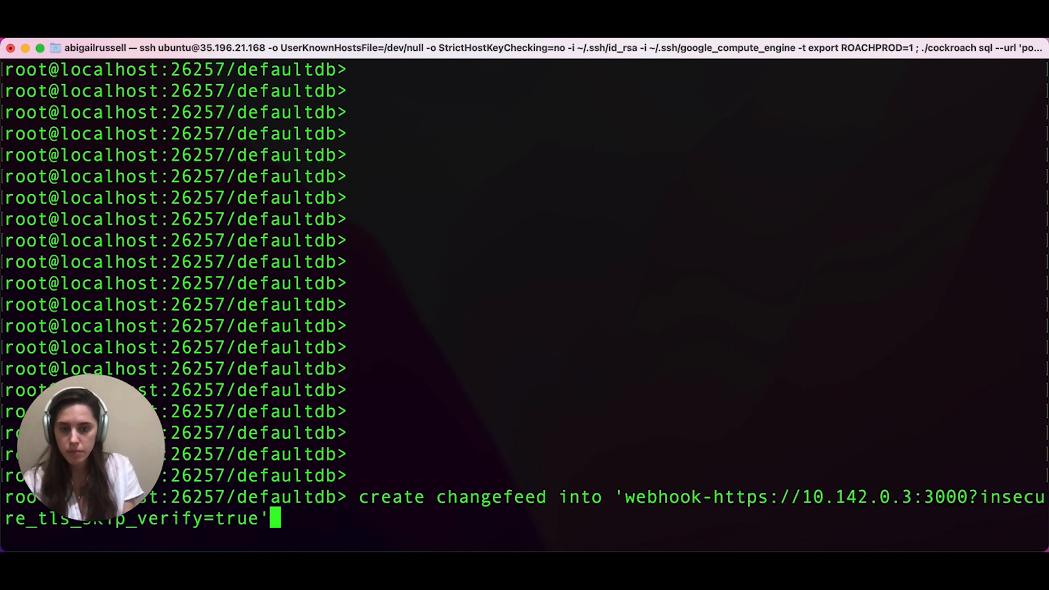
type("with schema")
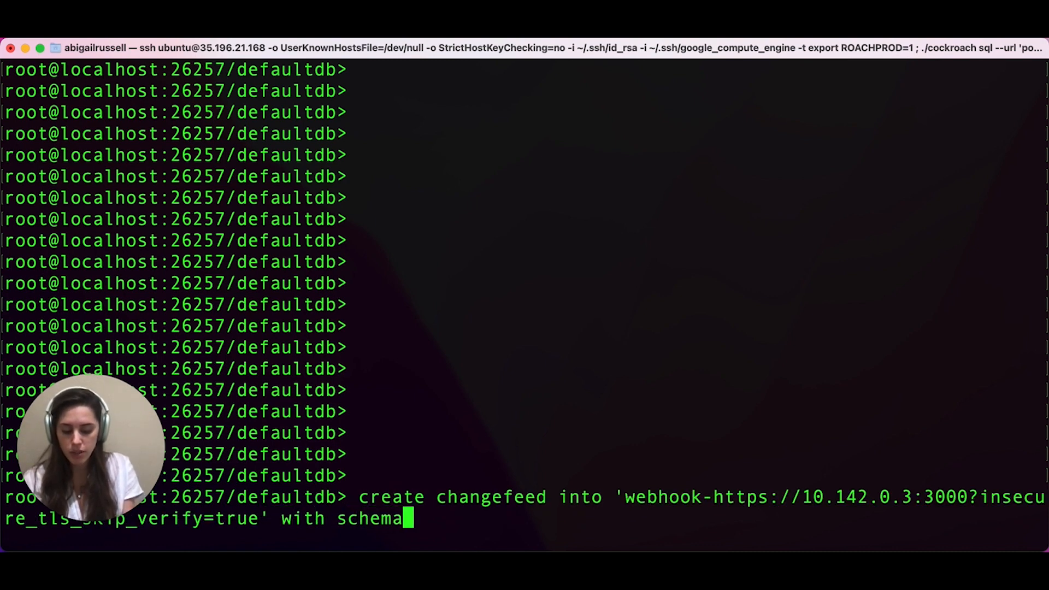
type("_change_policy=stop")
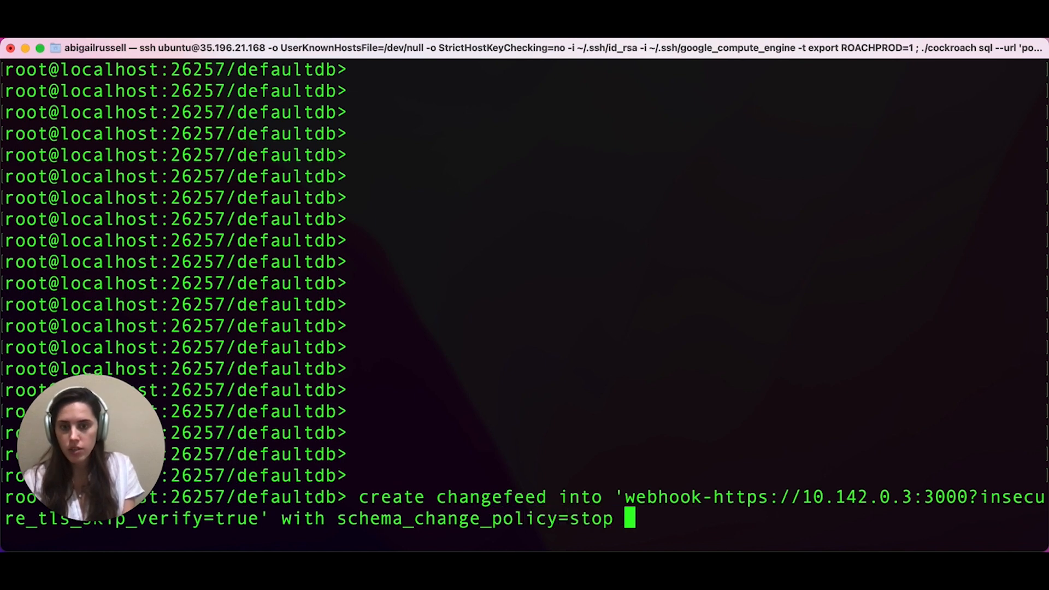
Select all movr.users columns where city is 'new york'.
type("as sele")
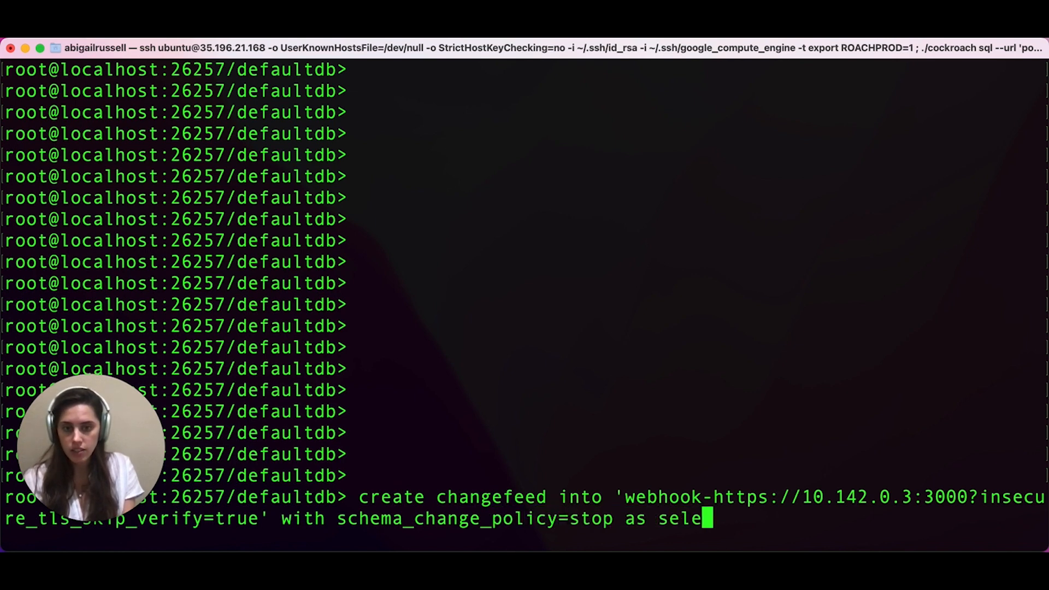
type("ct *")
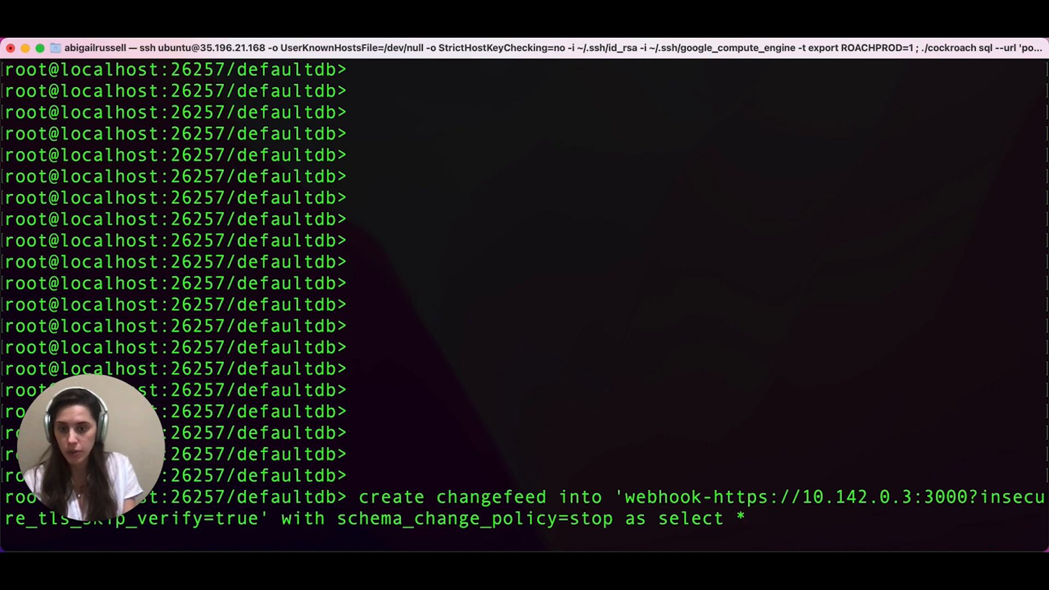
type("from move")
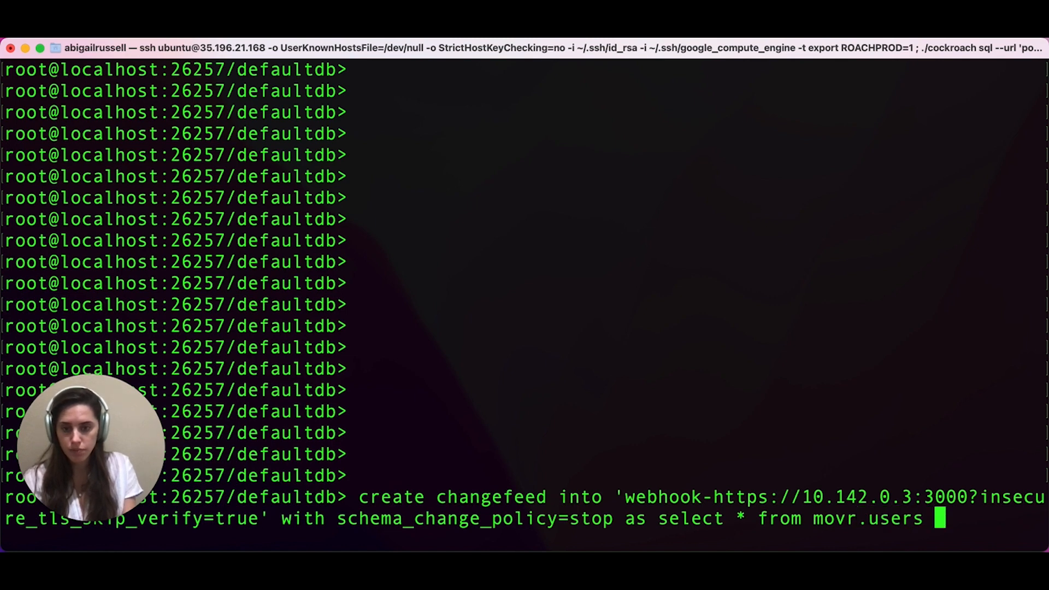
type("where")
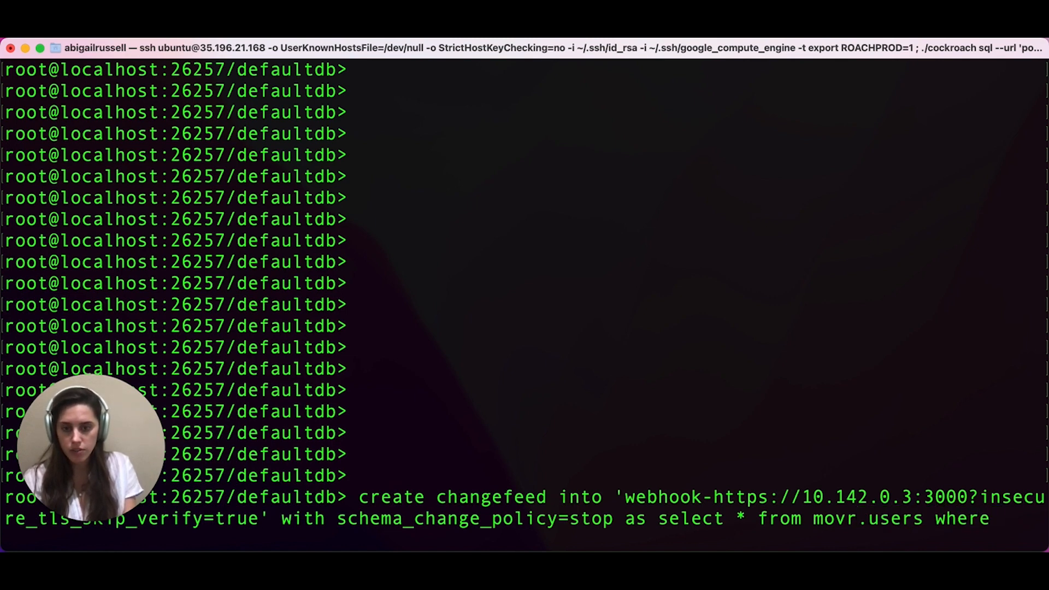
type("city")
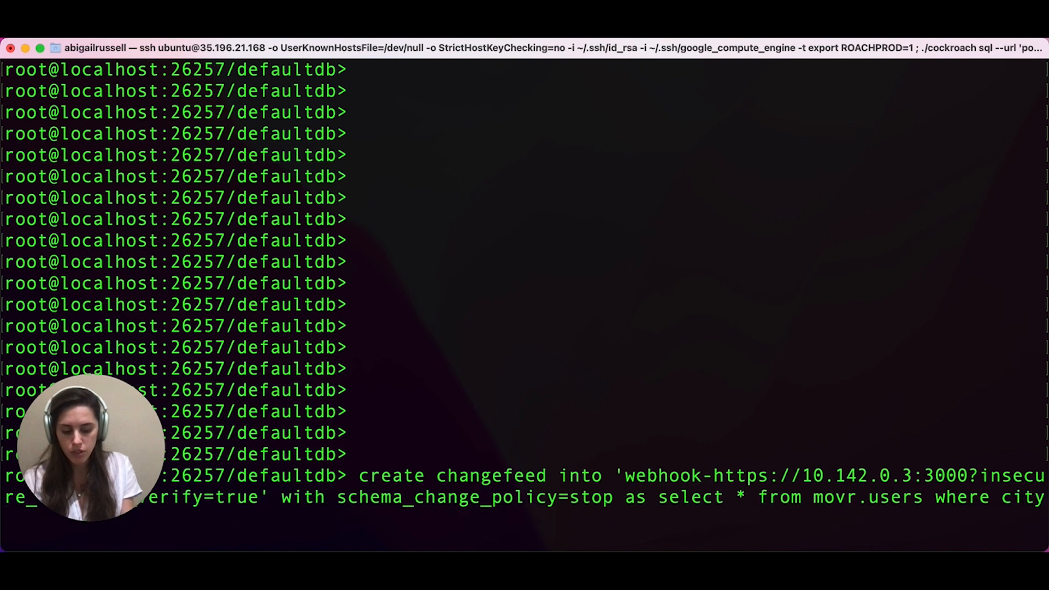
type("='new y")
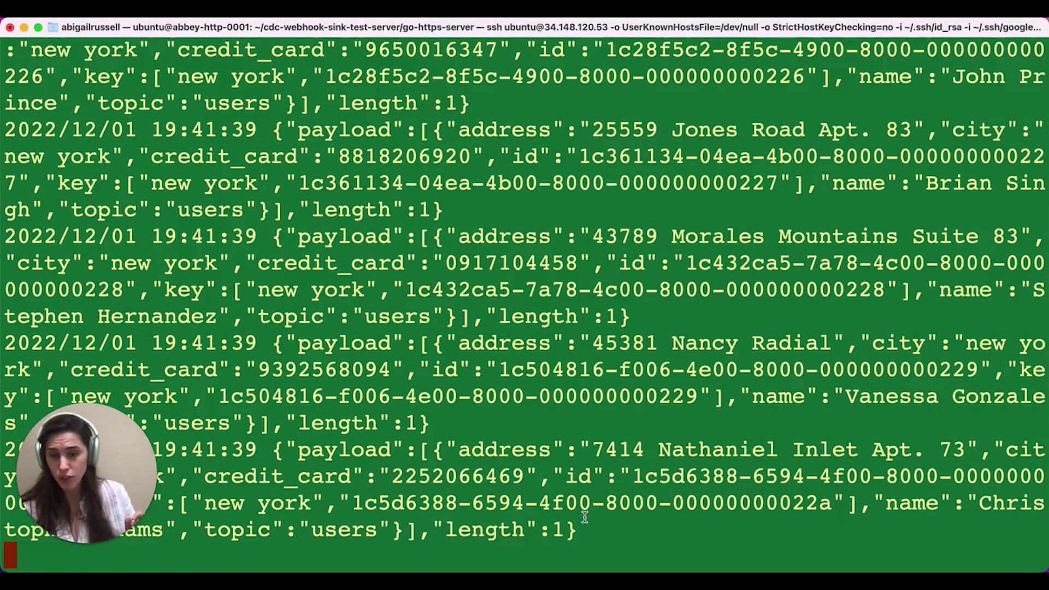
mouse_move(141, 366)
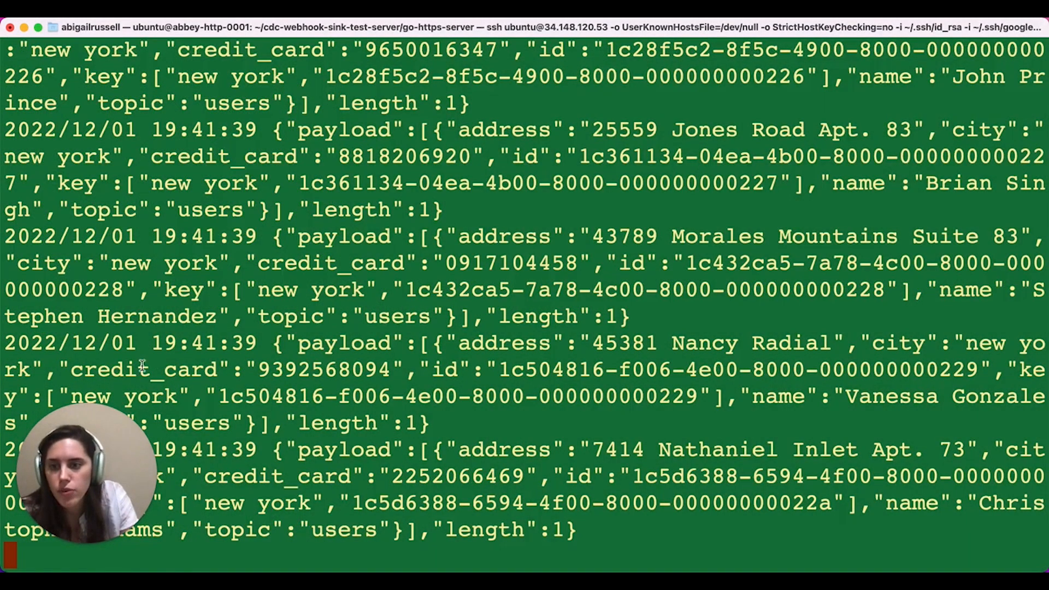
mouse_move(695, 382)
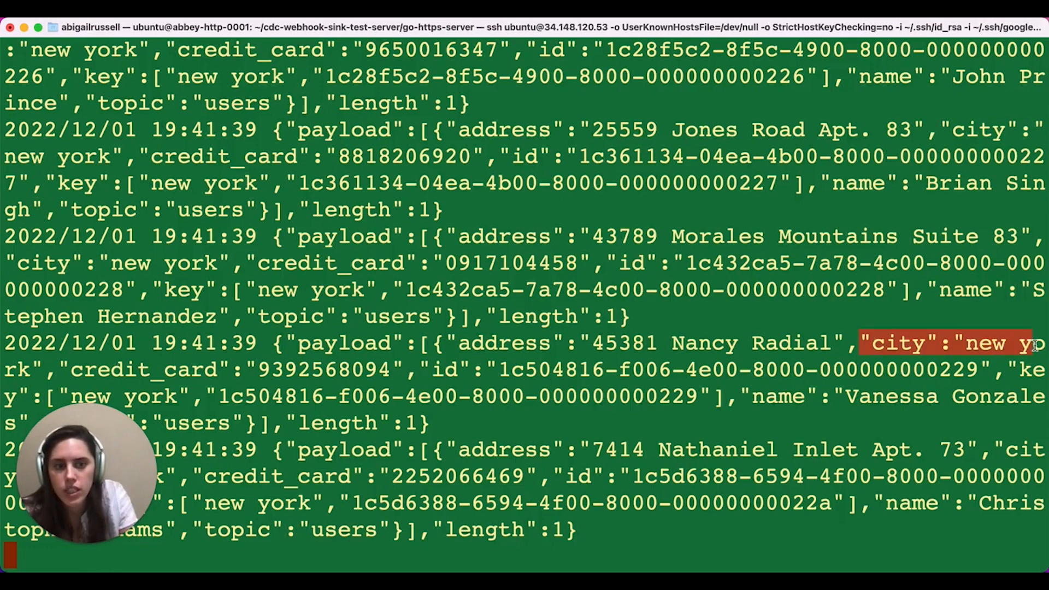
mouse_move(32, 263)
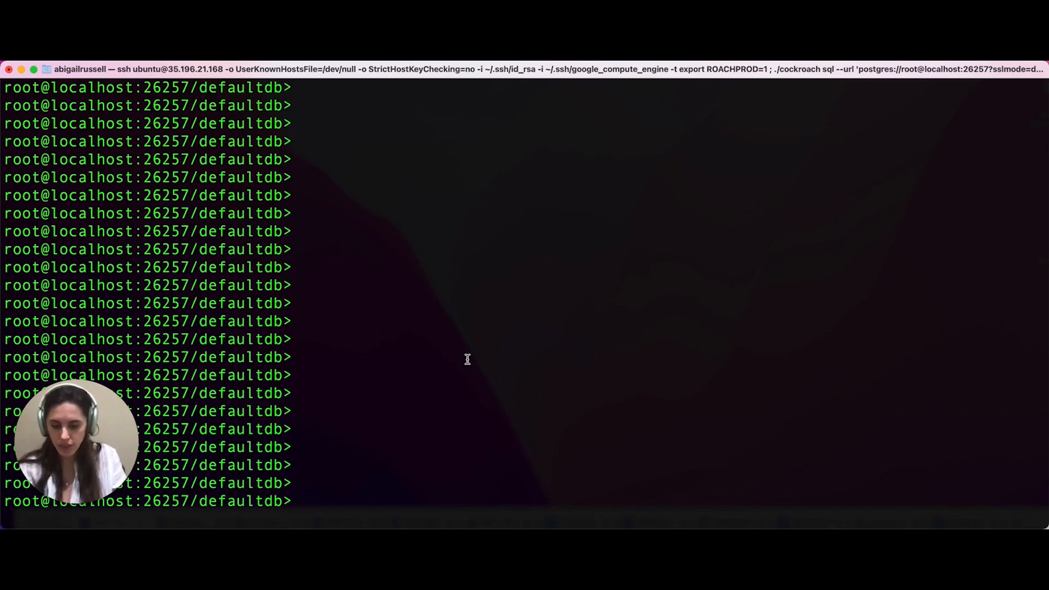
Run SHOW CREATE TABLE on movr.rides and highlight part of its output.
type("s")
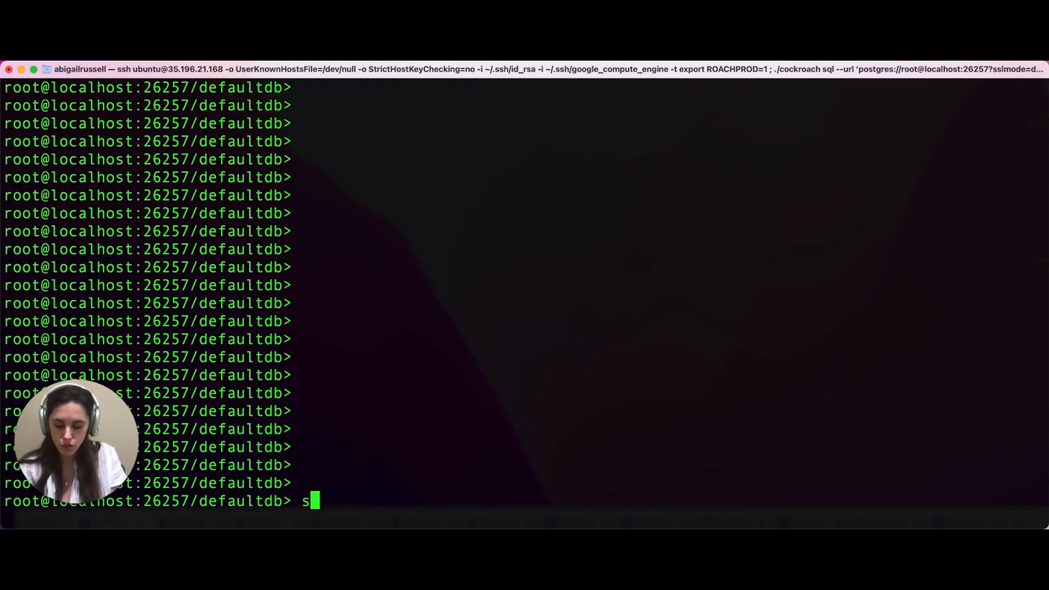
type("how create ta")
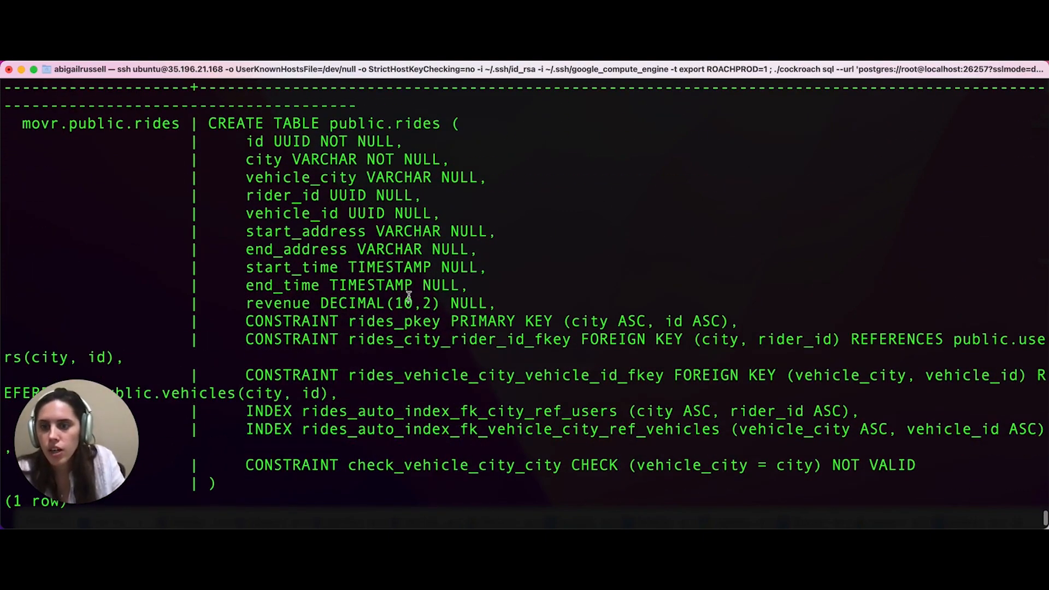
mouse_move(247, 267)
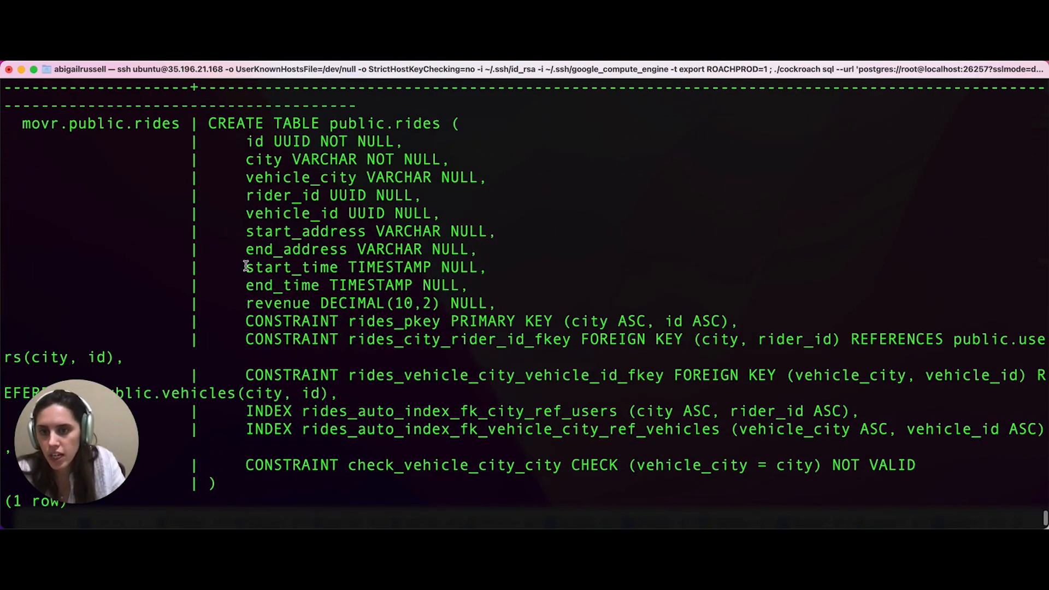
left_click_drag(246, 267, 468, 285)
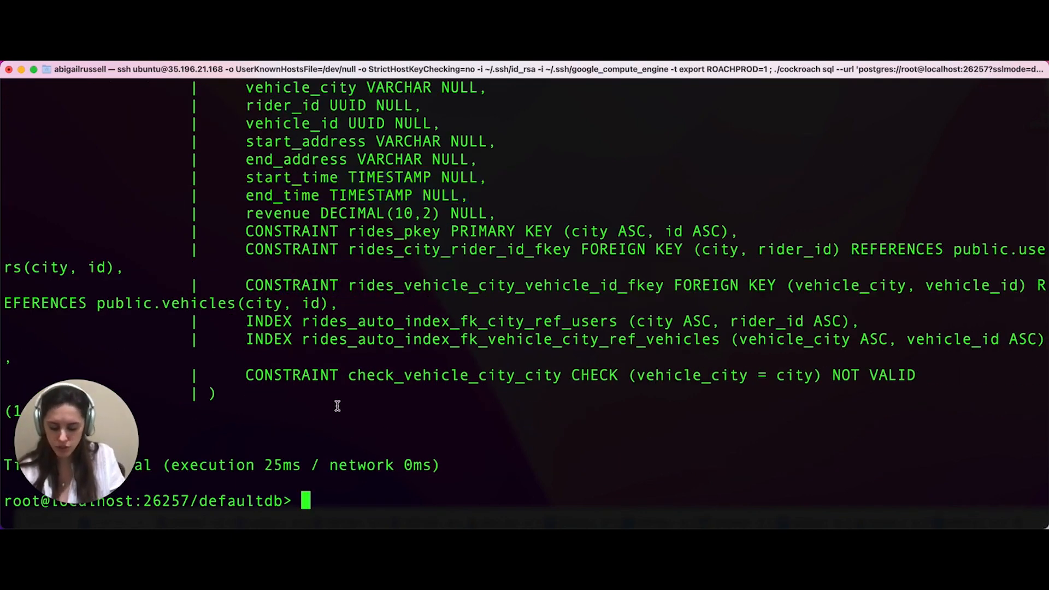
type("create cha")
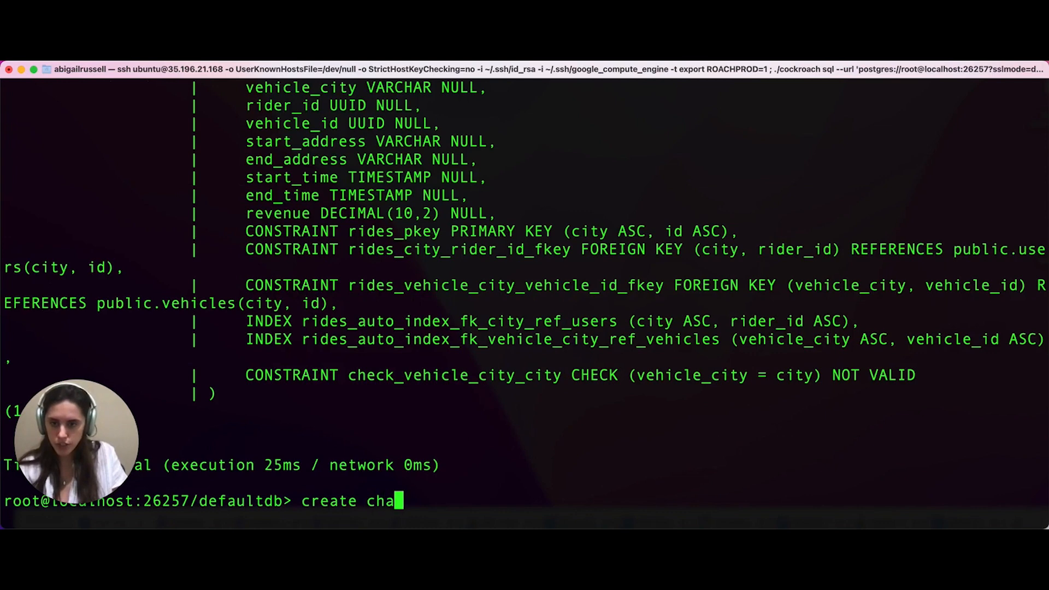
type("ngefeed into '")
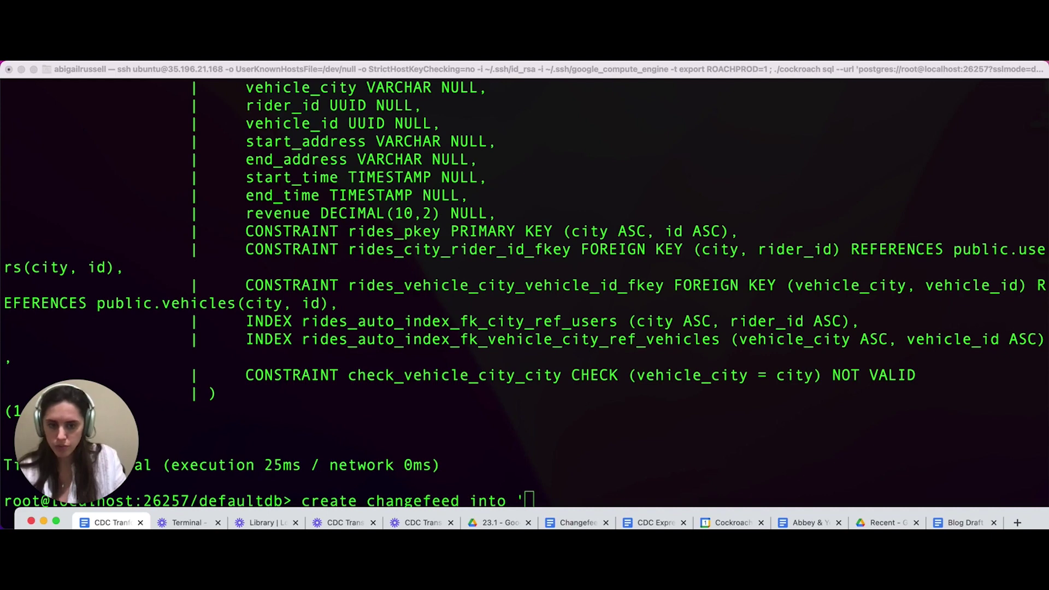
type("webhook-https://10.142.0.3:3000?insecure_tls_skip_verify=true")
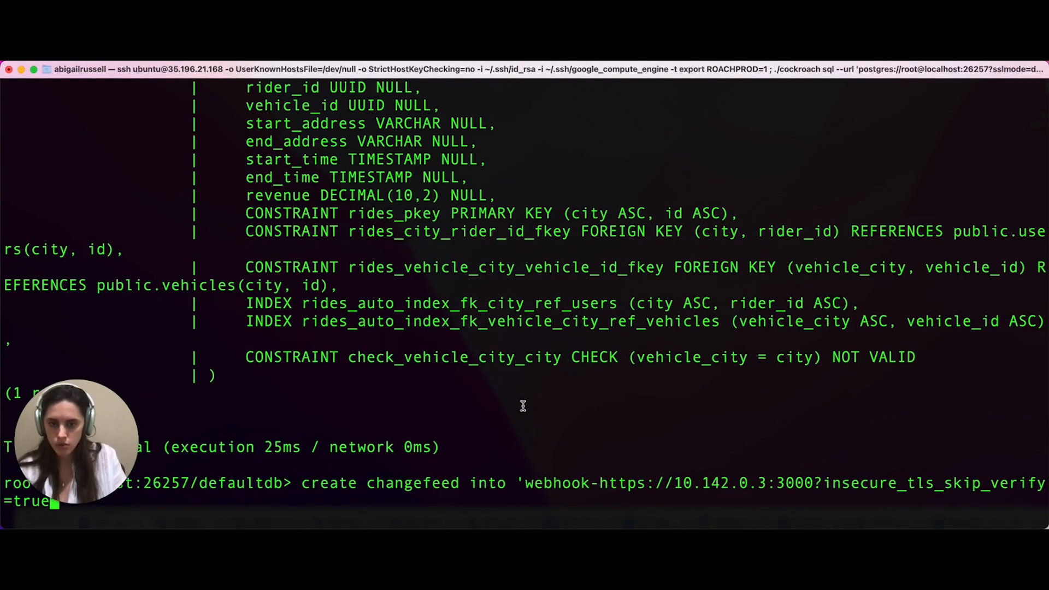
type("with s")
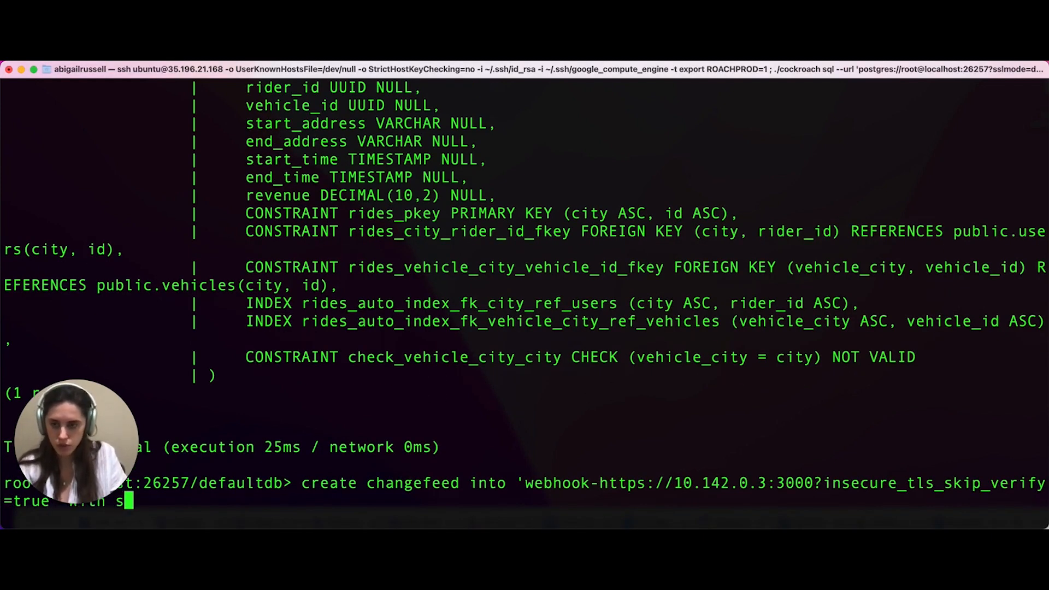
type("chema")
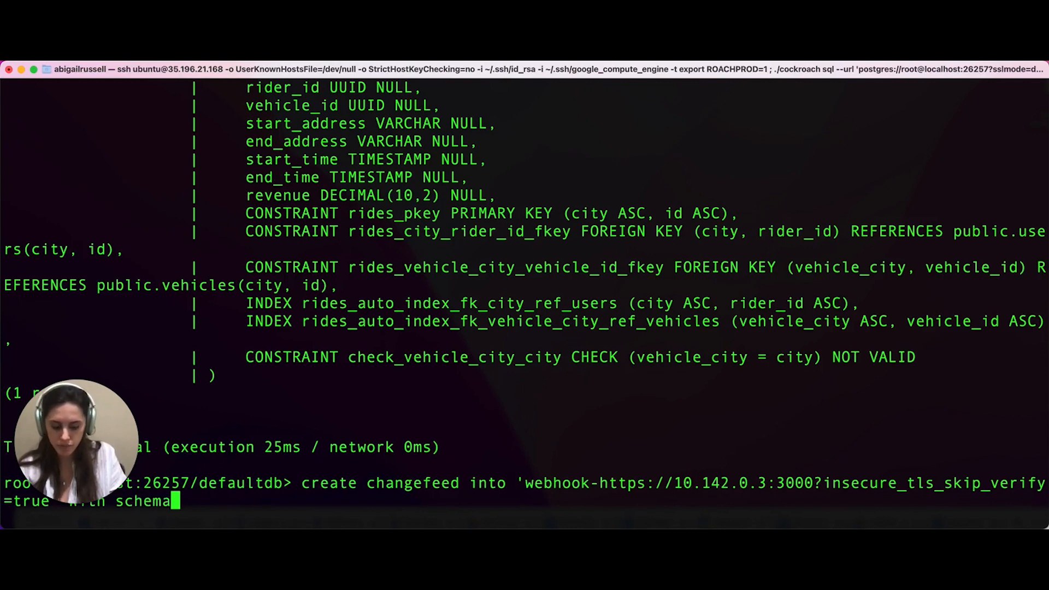
type("_change_polic")
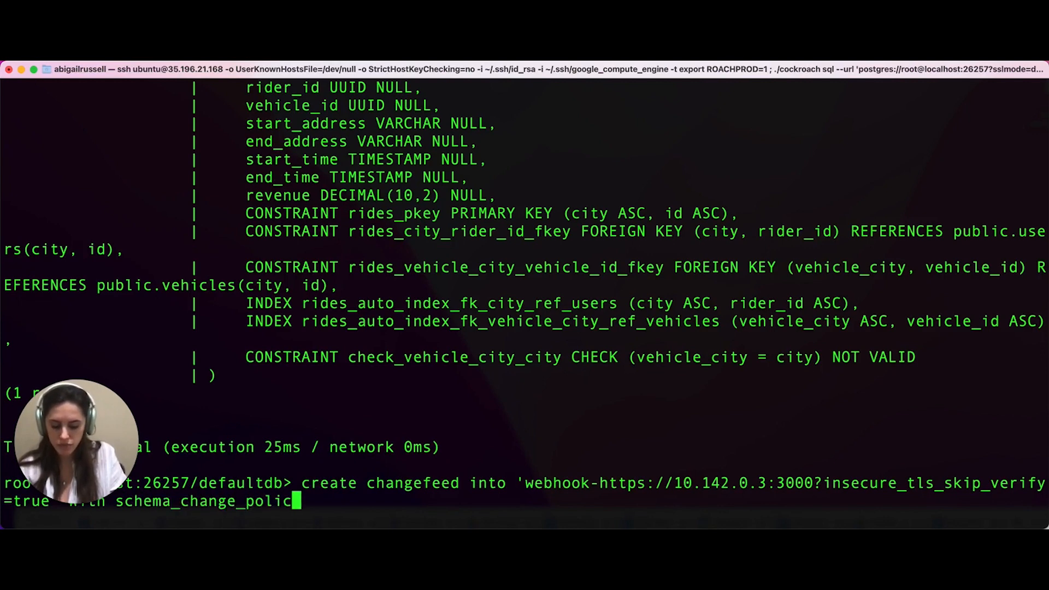
type("y=stop")
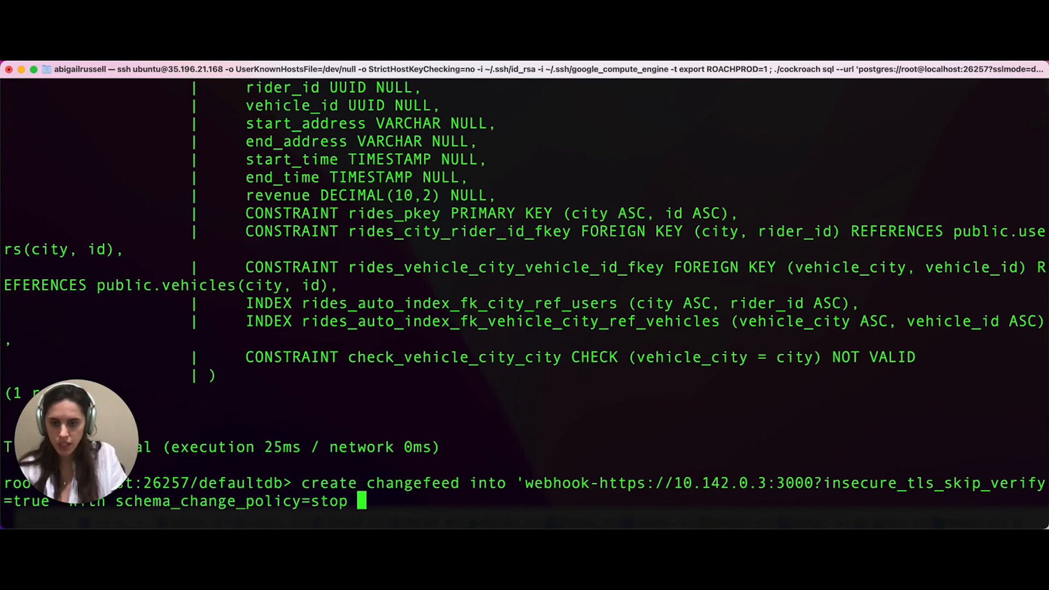
Select (end_time - start_time) AS length_of_time from movr.rides.
type("as select (")
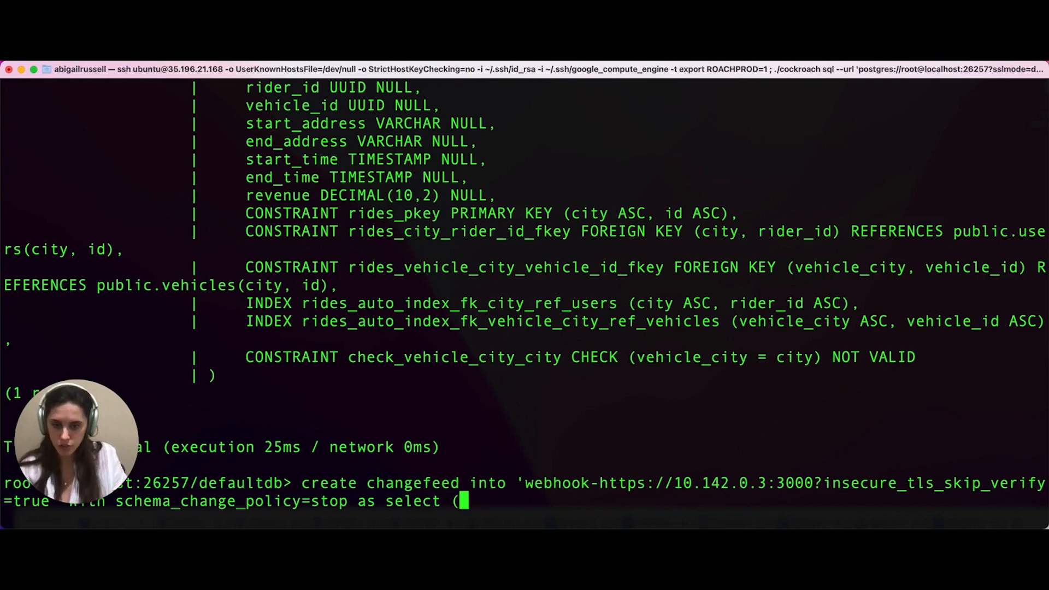
type("end_time")
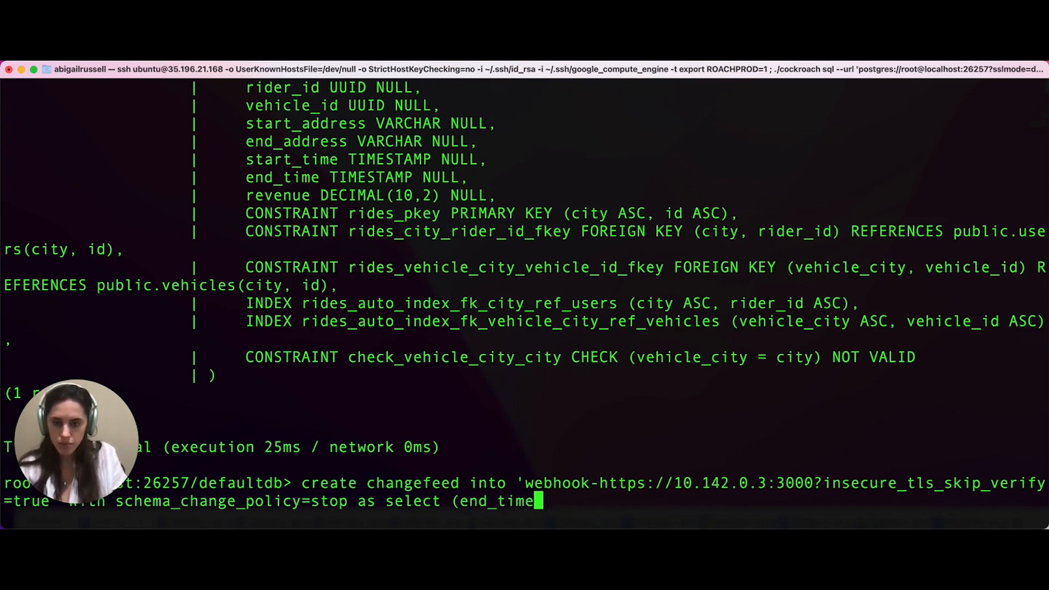
type("-s")
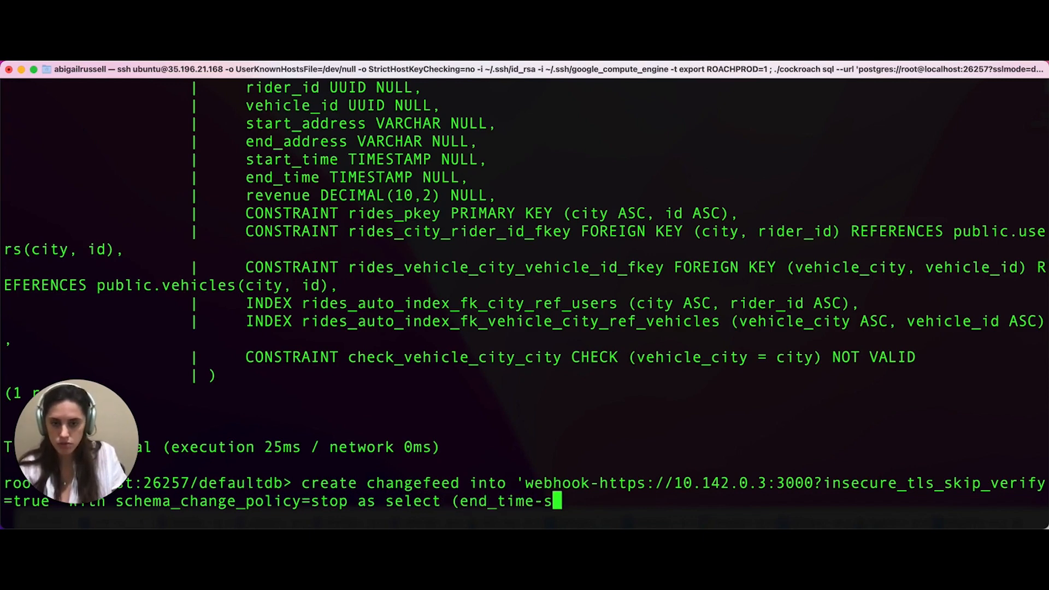
type("tart_tim")
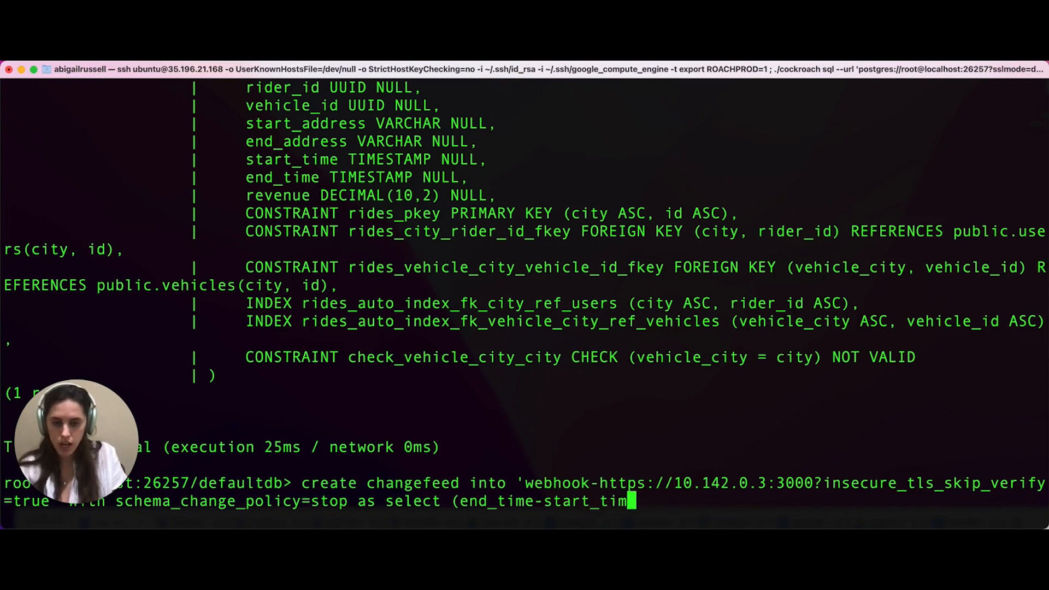
type("e) as")
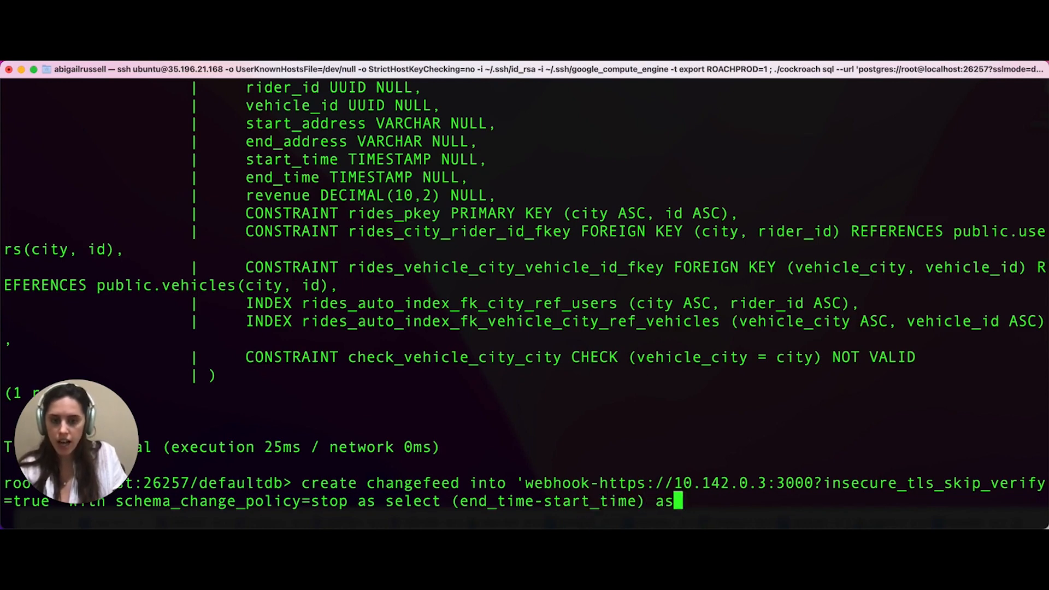
type("length_of")
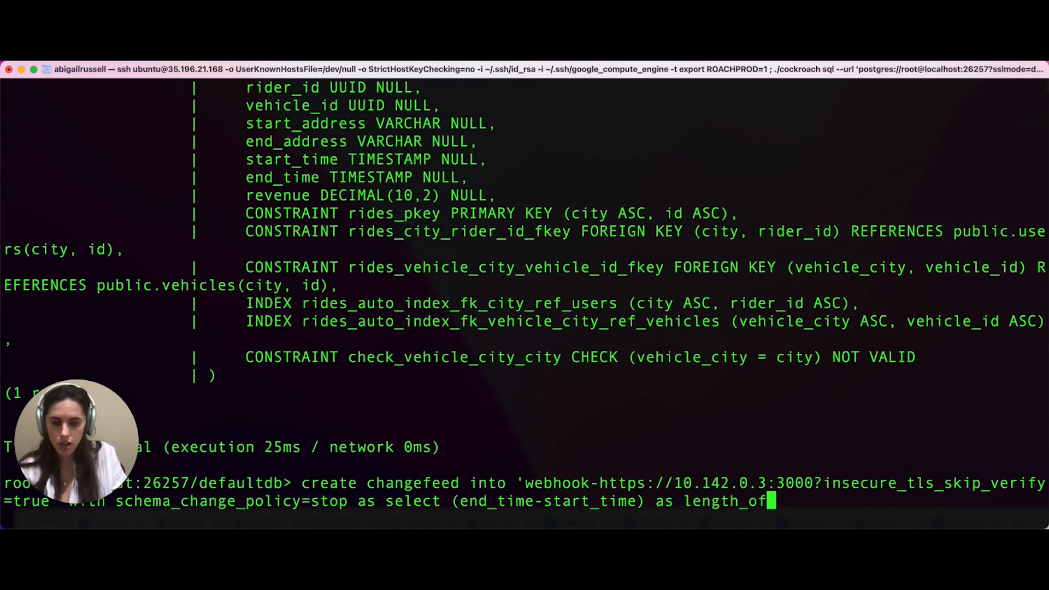
type("time")
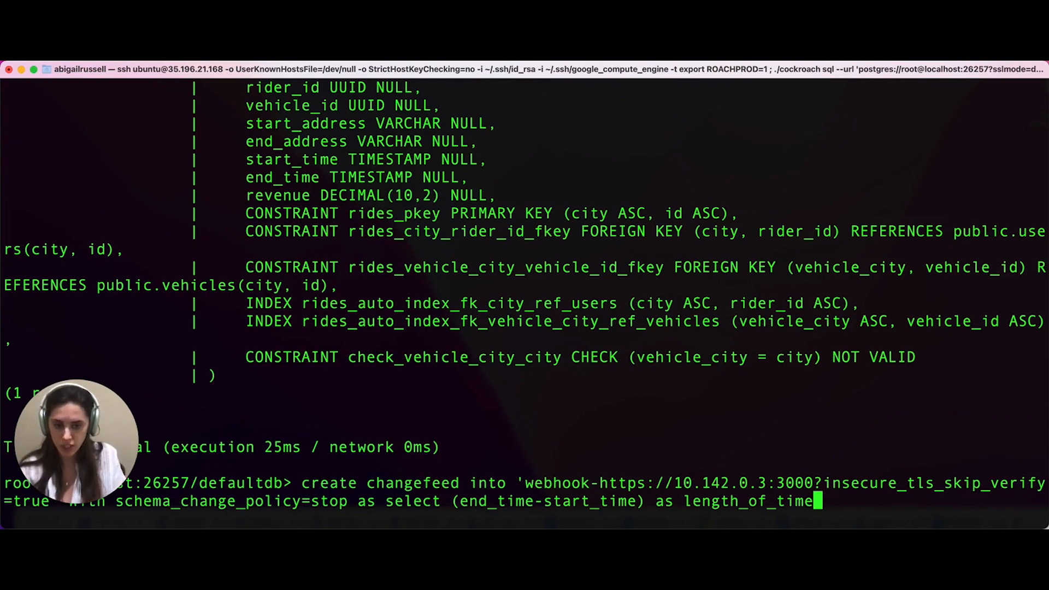
type("from movr.")
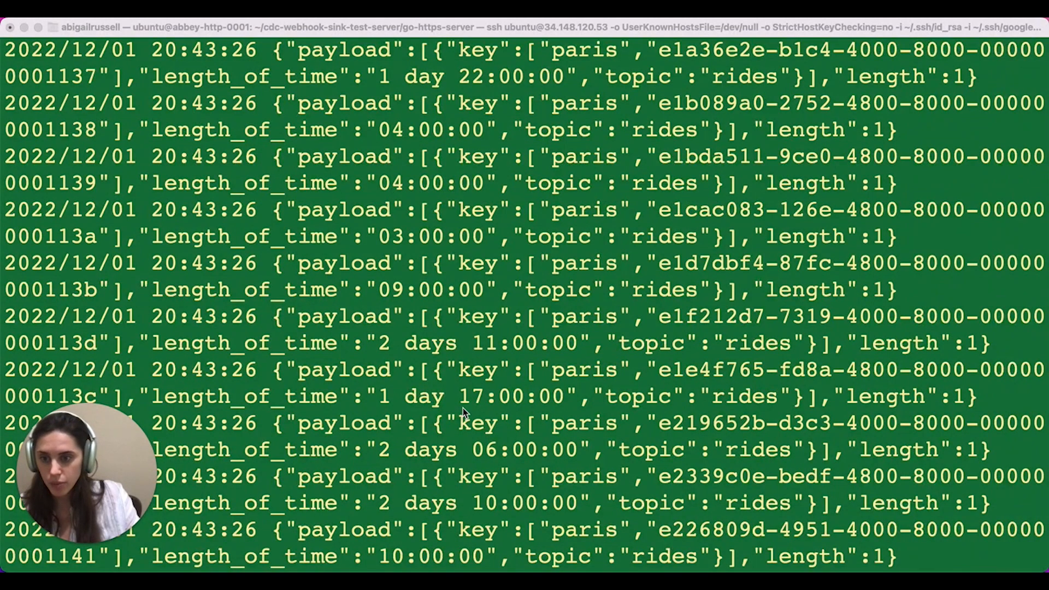
mouse_move(270, 316)
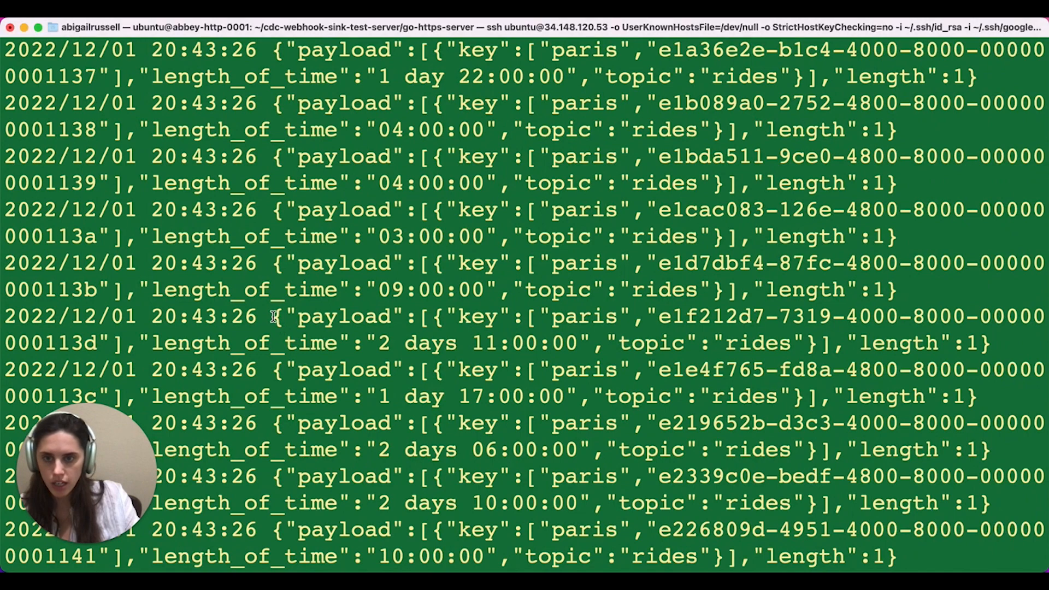
Highlight length_of_time in a webhook message and scroll through the incoming rides payloads.
left_click_drag(274, 316, 977, 342)
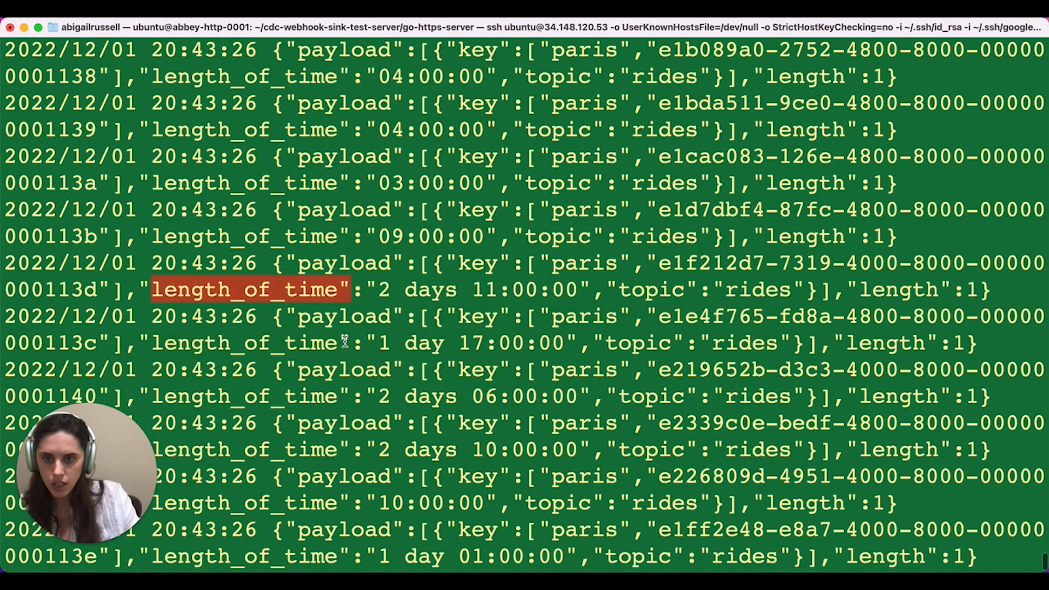
scroll("down", 3)
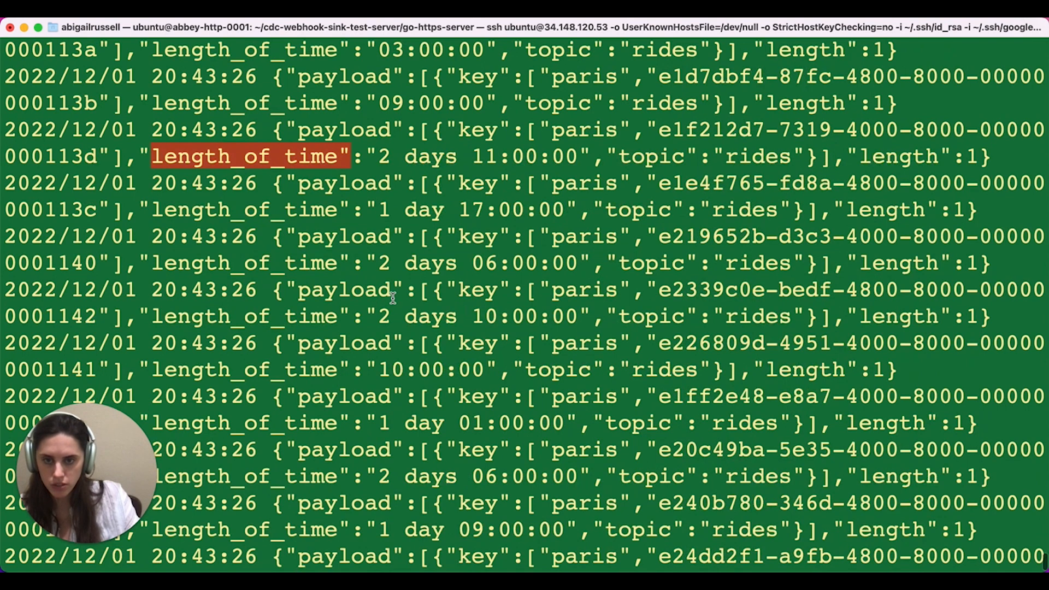
scroll("down", 3)
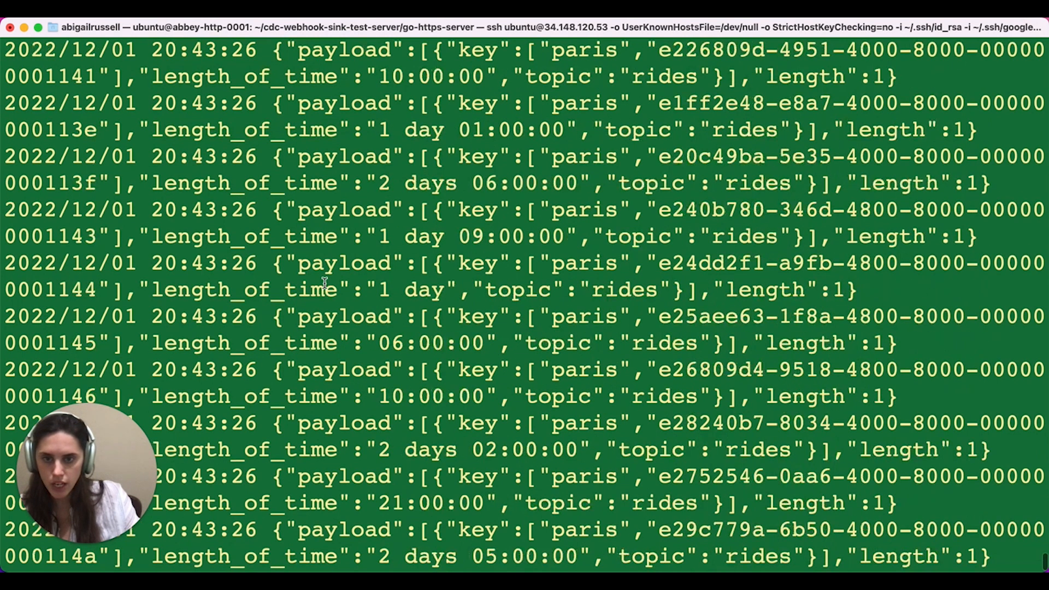
scroll("down", 3)
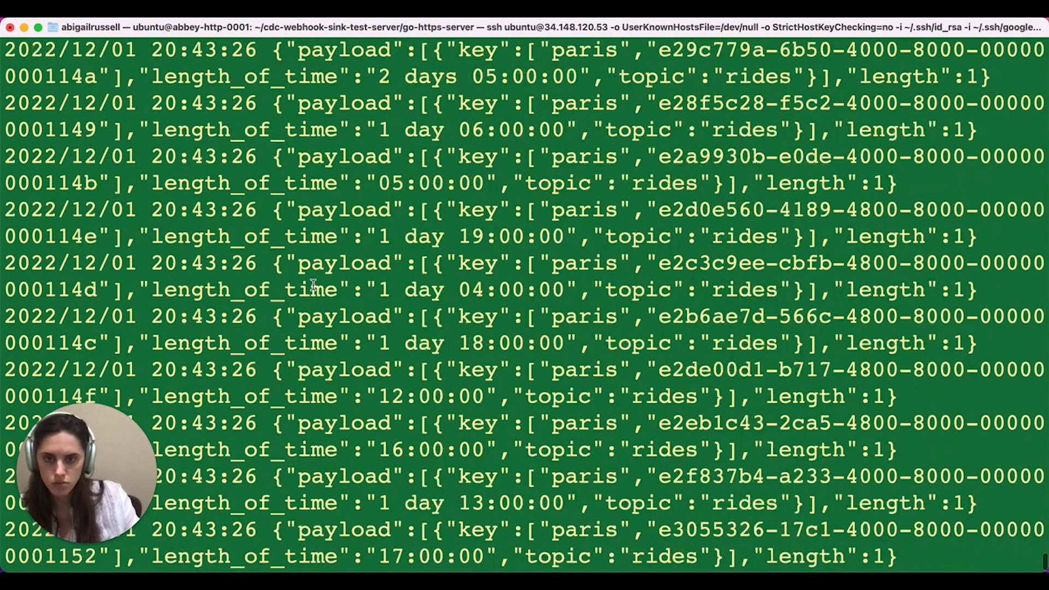
scroll("down", 3)
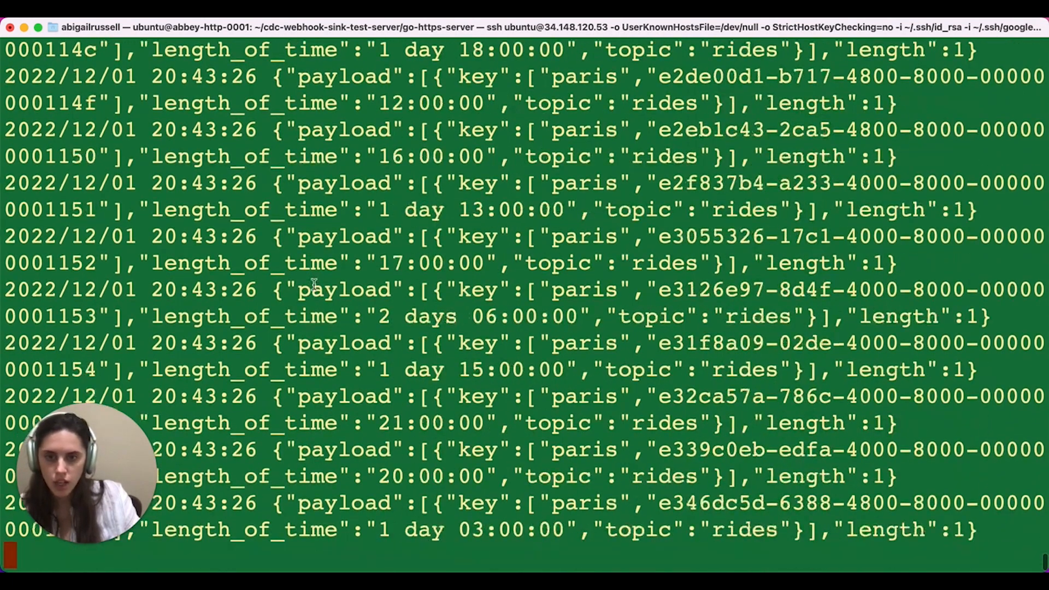